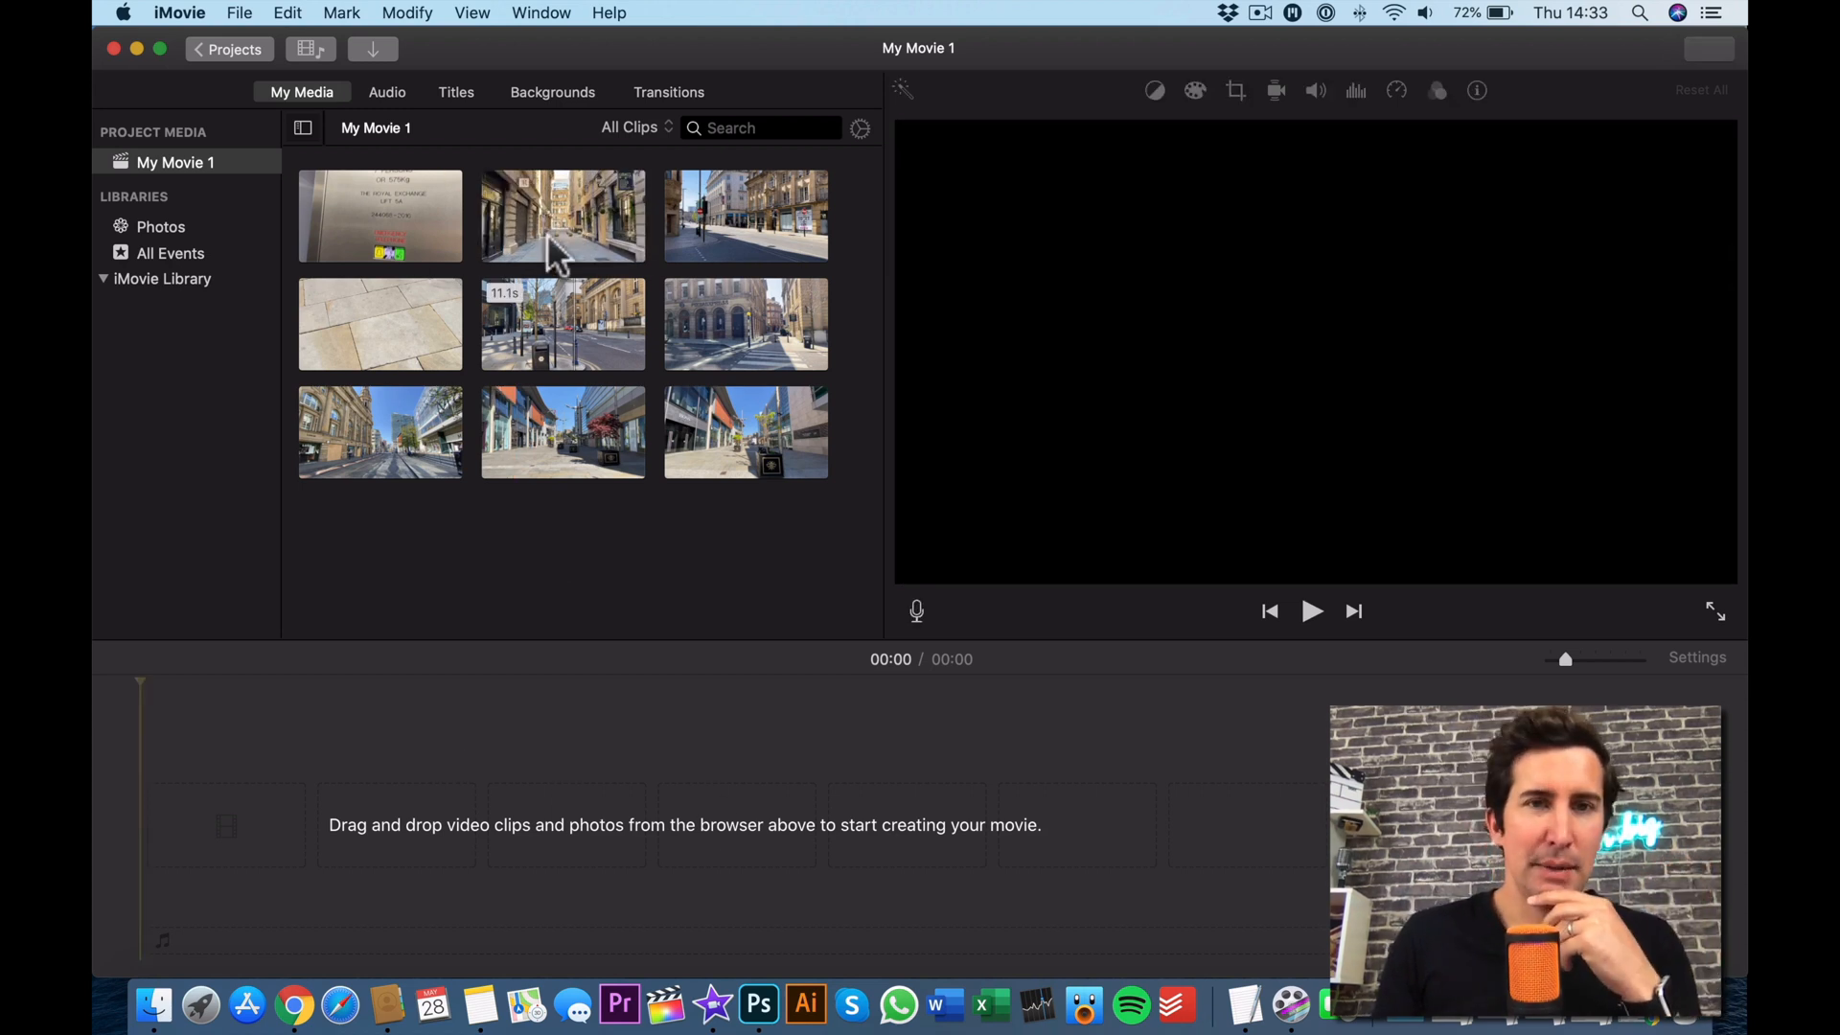
Step: Skim the street clips in My Media and mark a range of the traffic-light street-corner clip
click(562, 215)
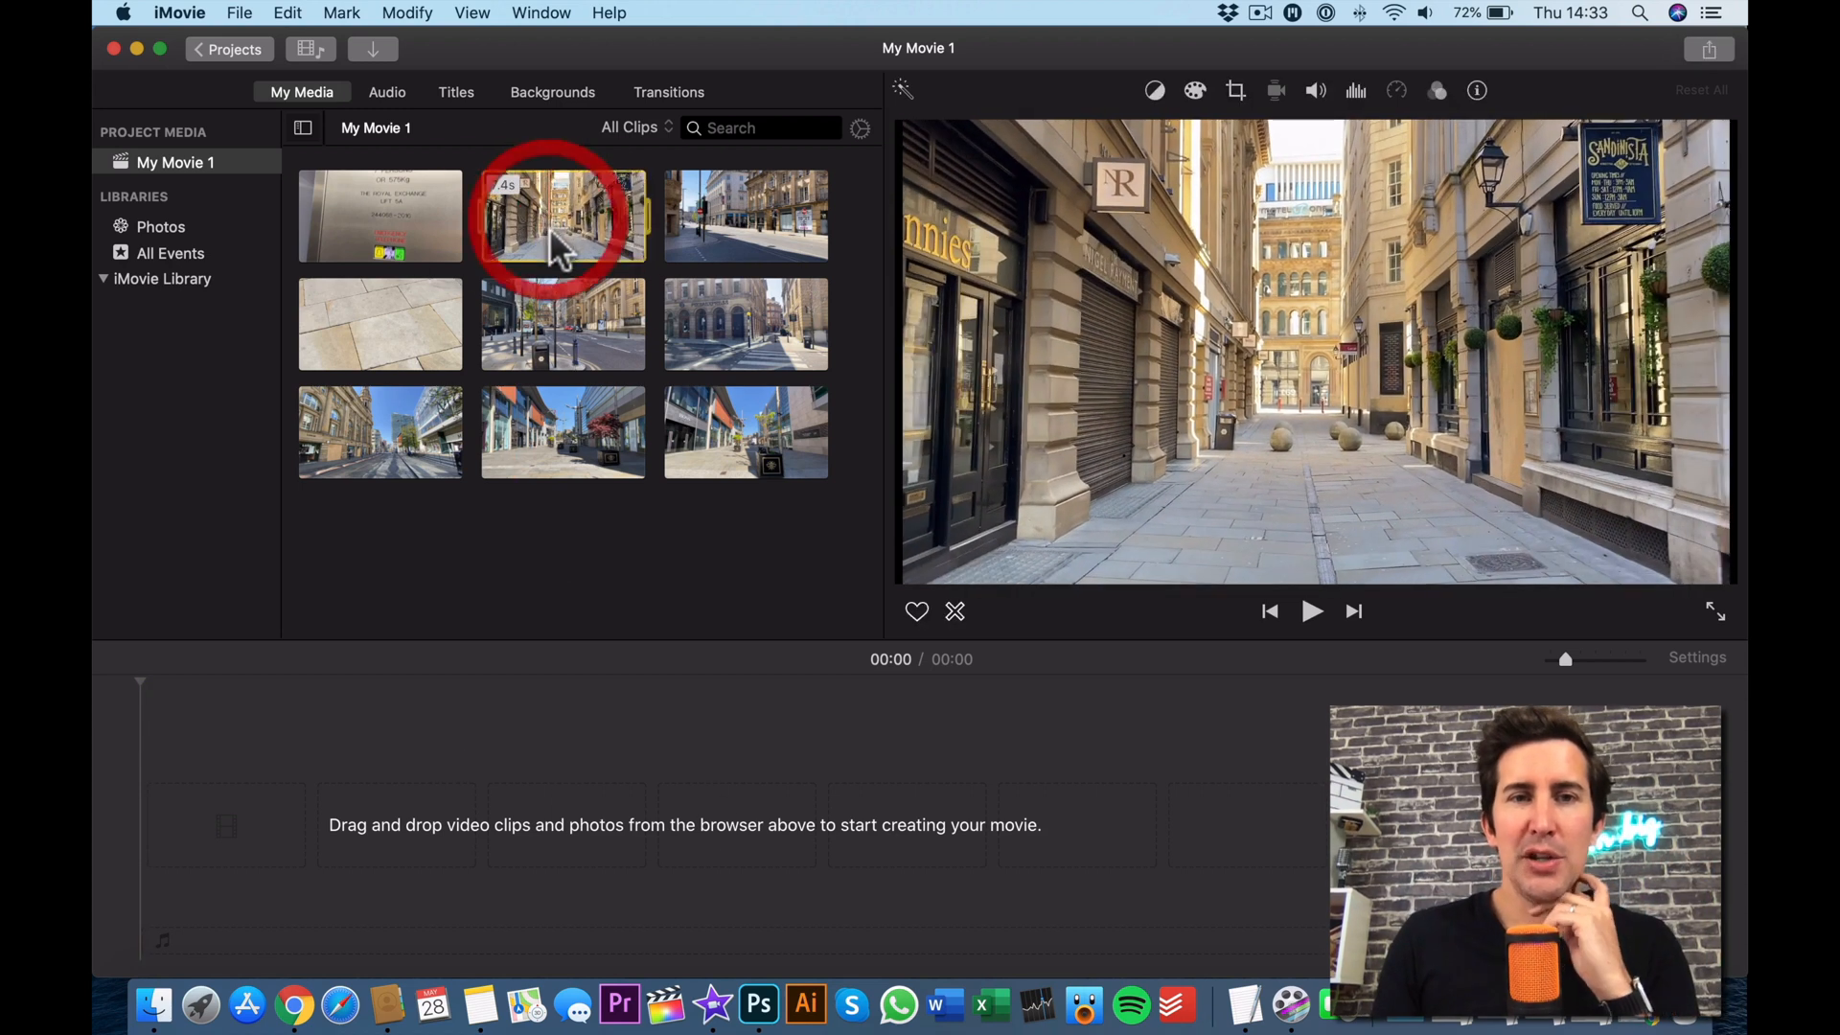
drag(563, 216, 412, 821)
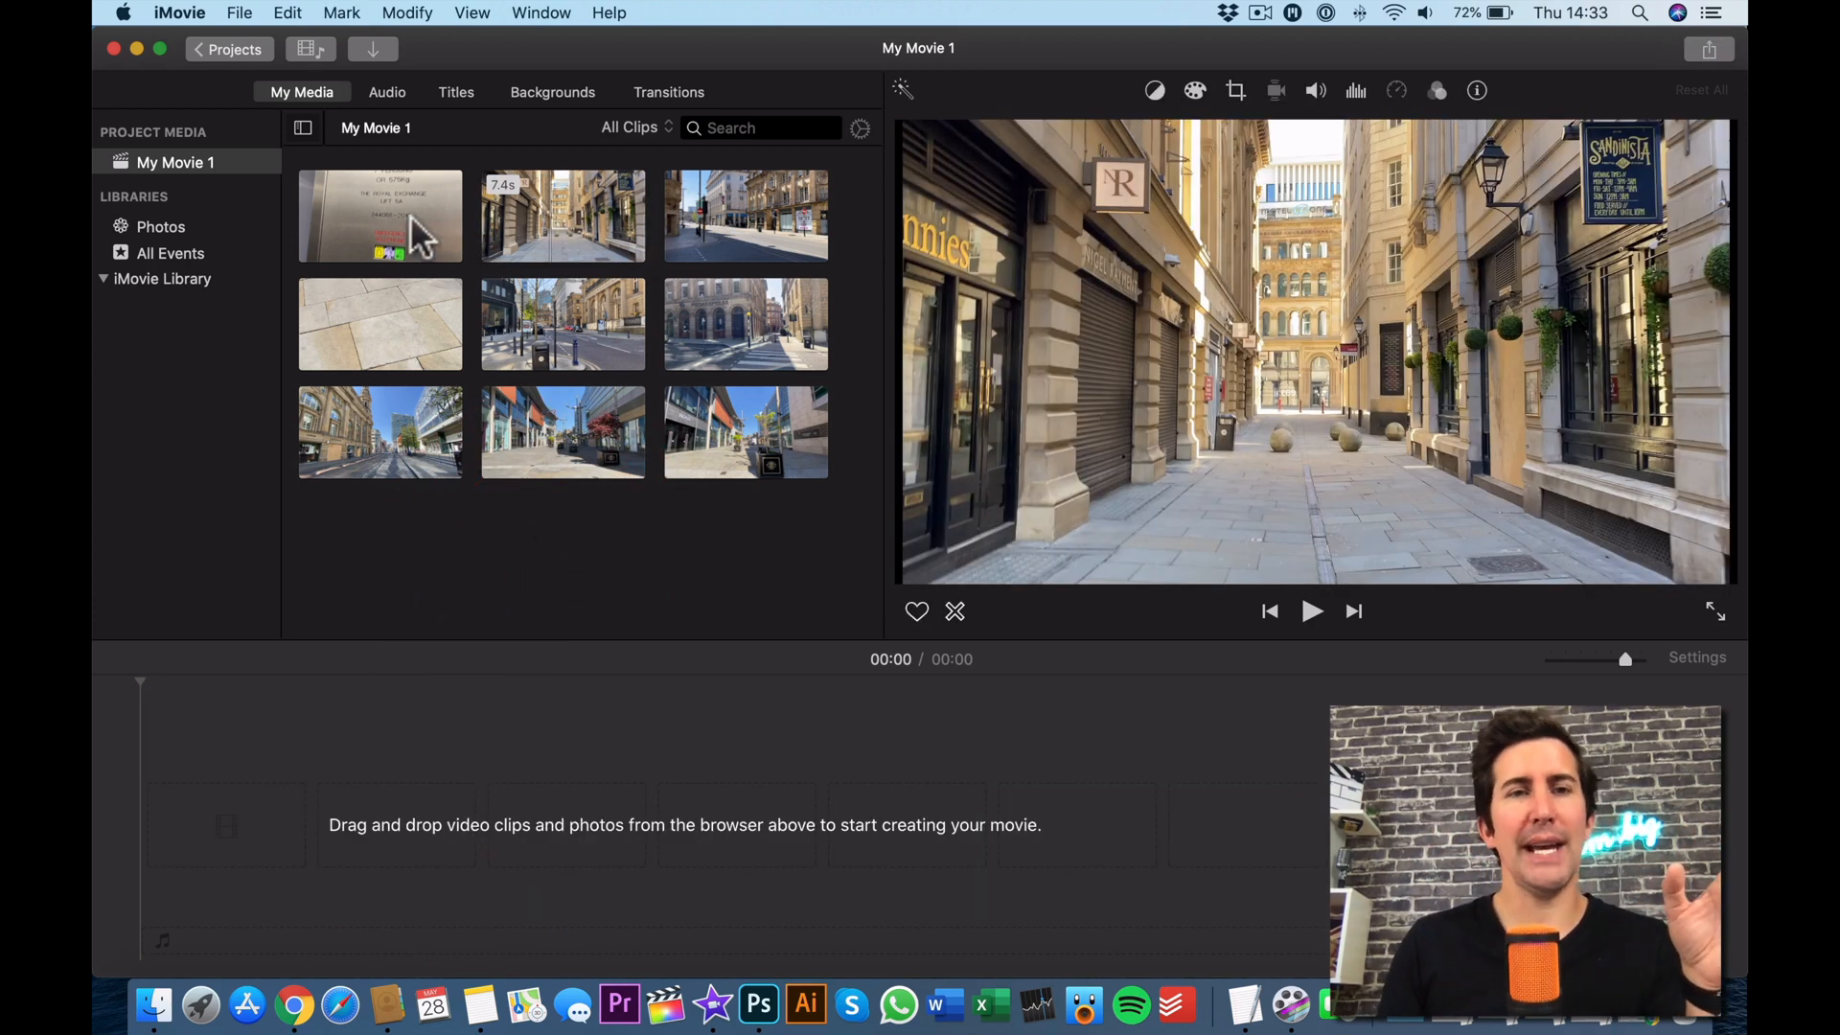
mouse_move(746, 216)
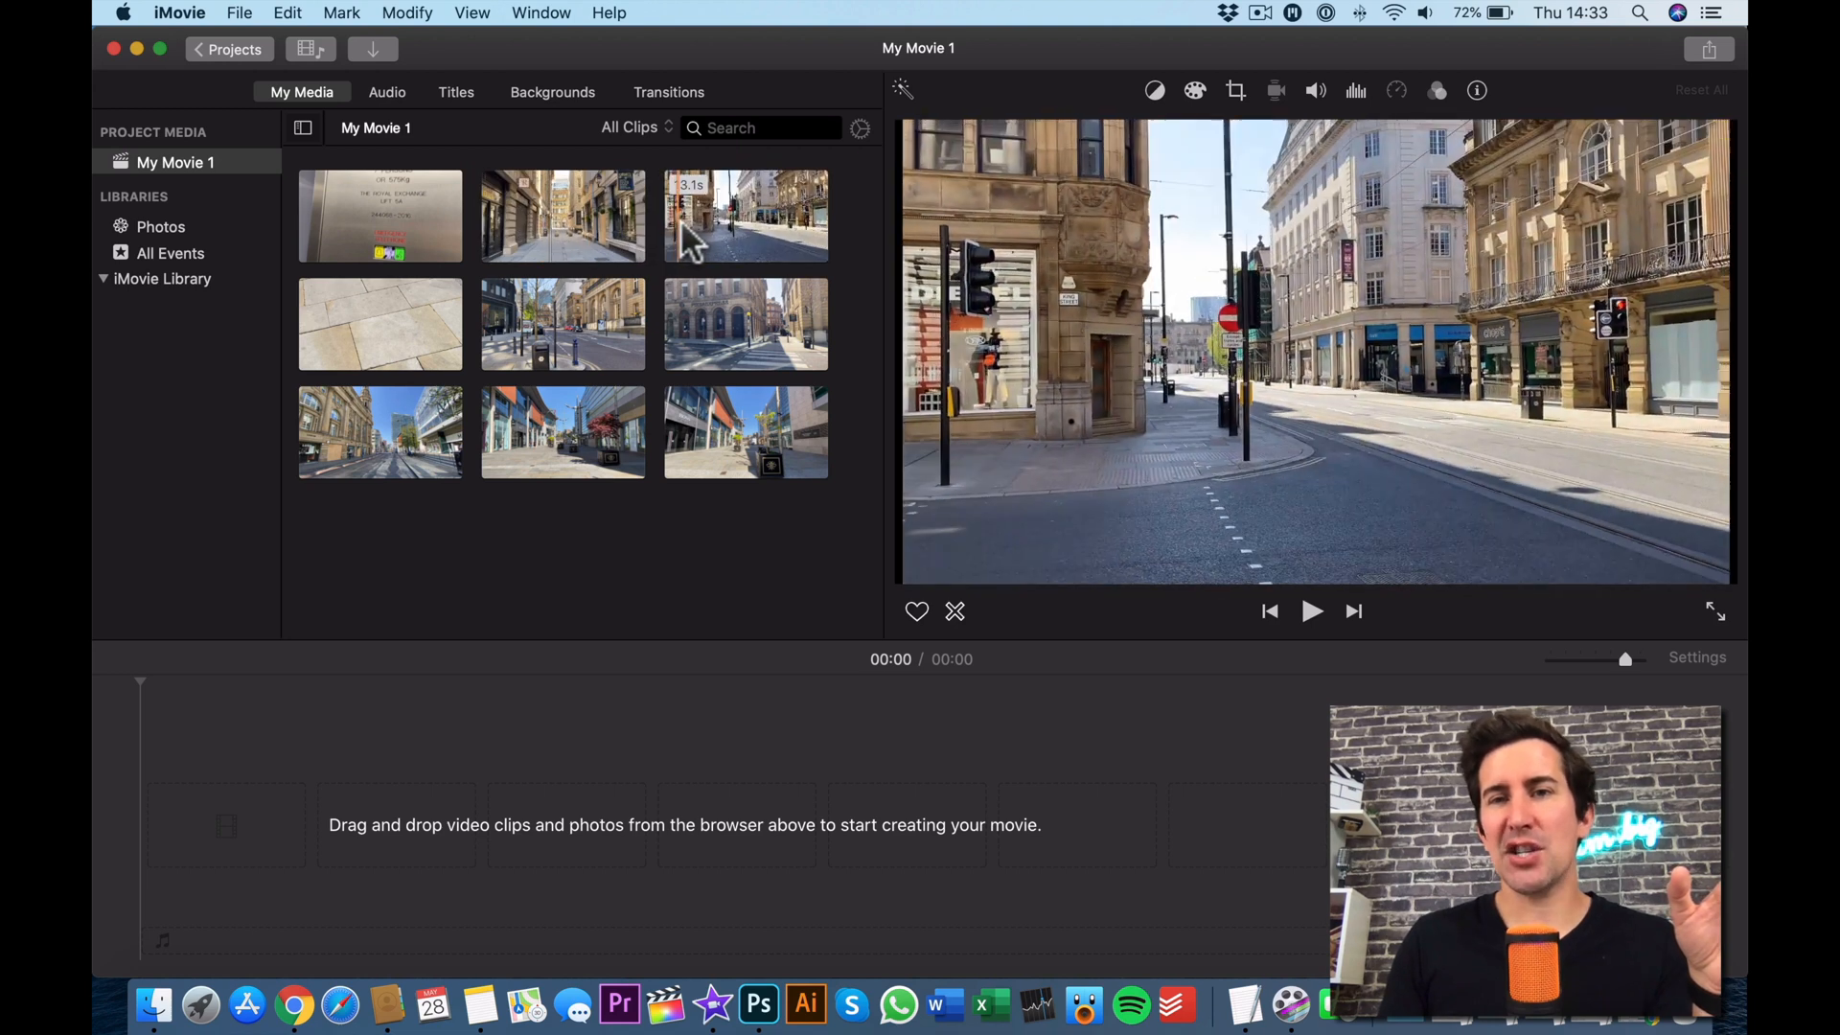
mouse_move(716, 240)
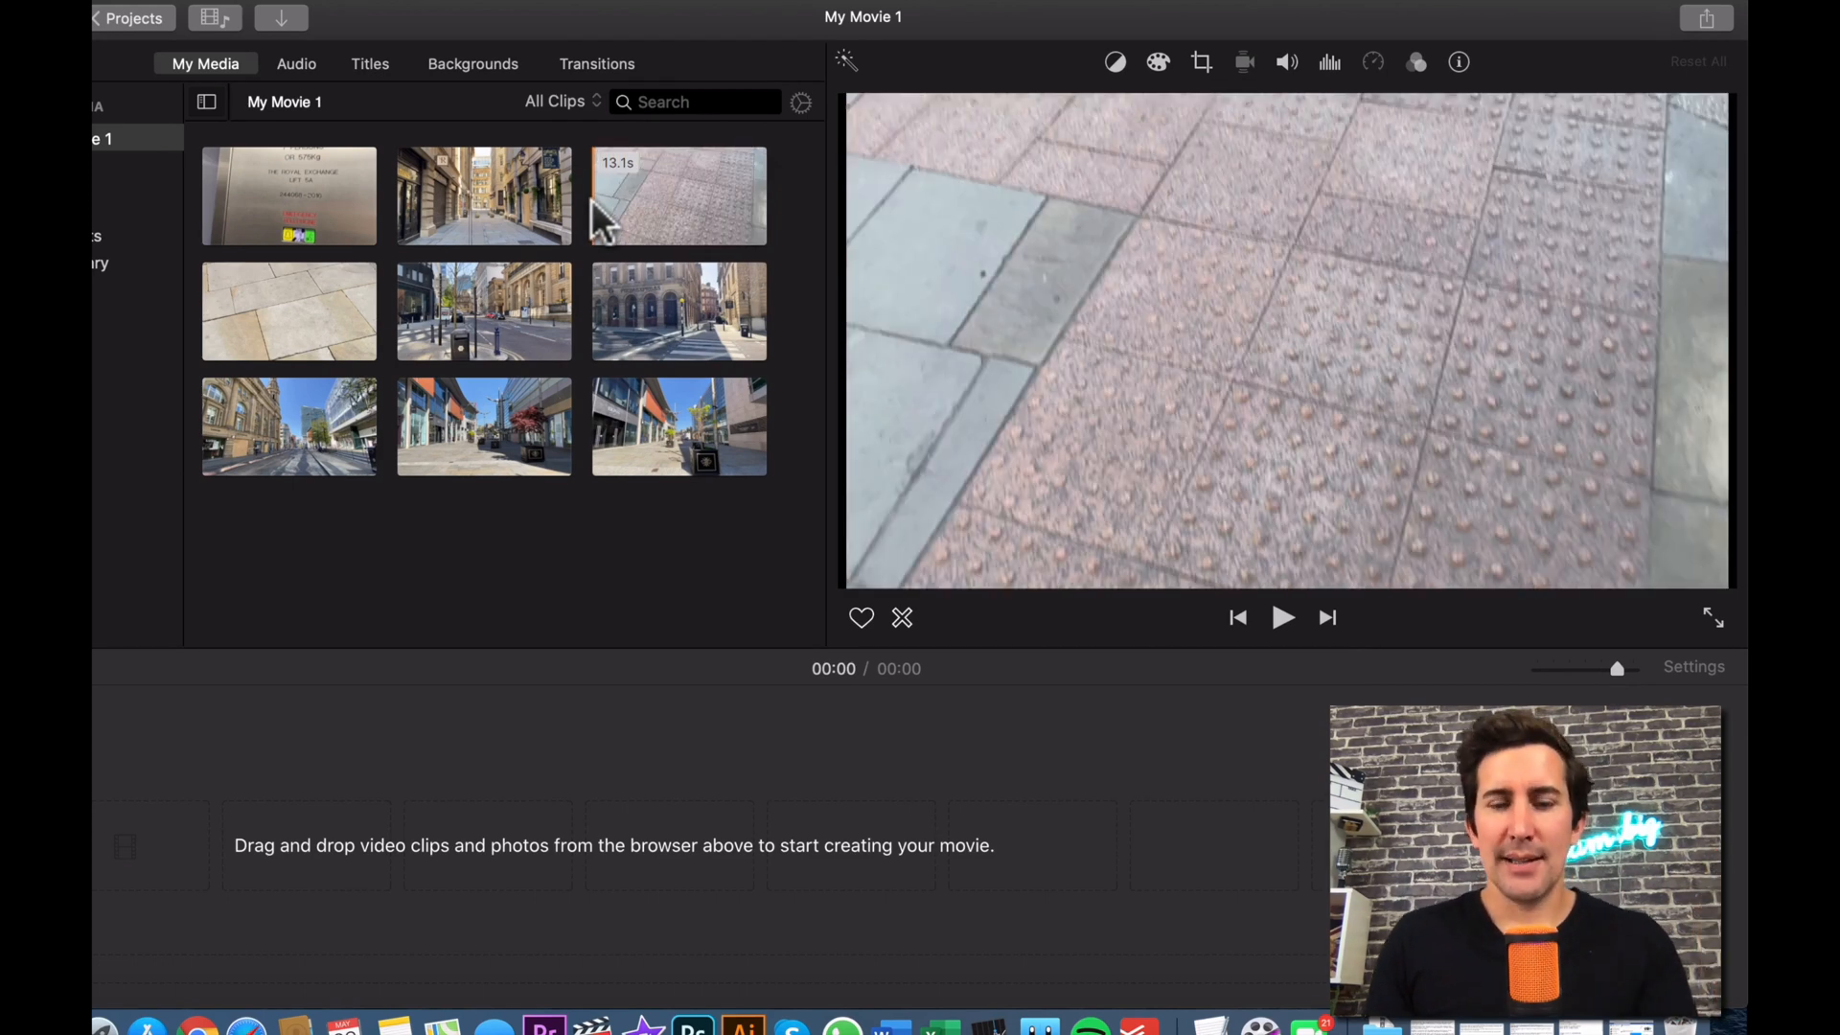
click(1282, 618)
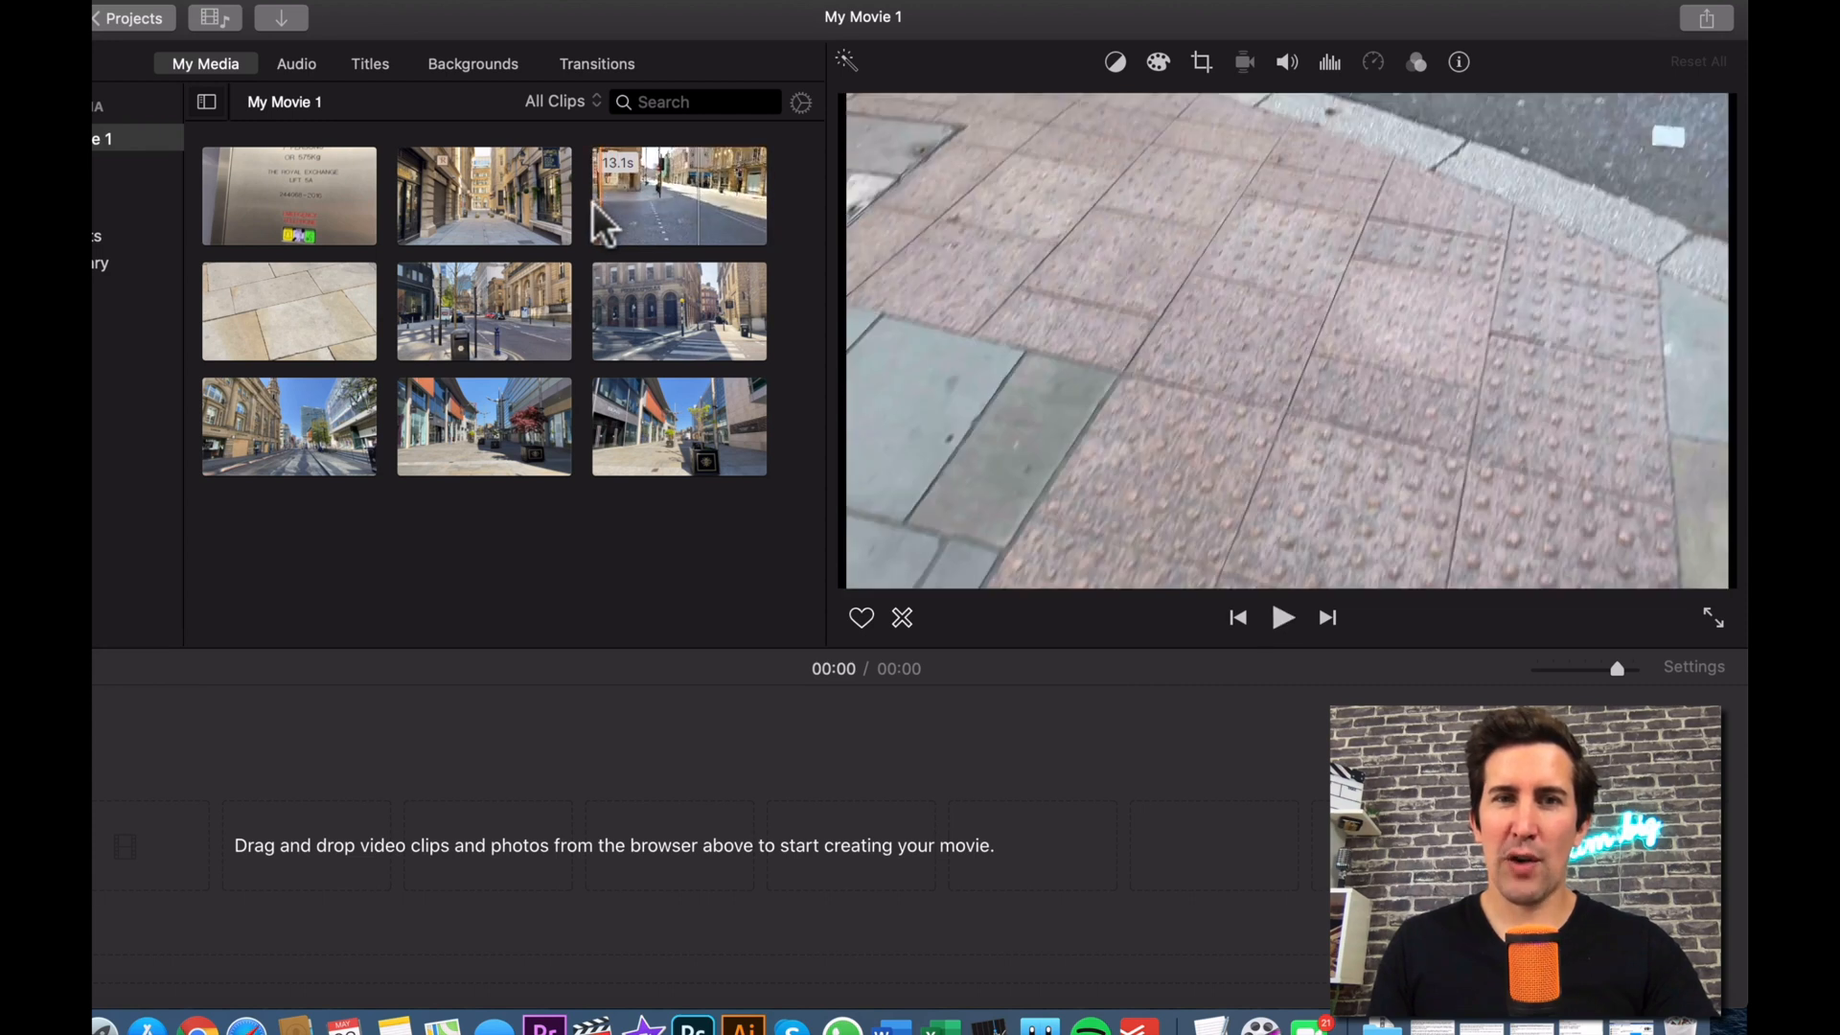
click(678, 194)
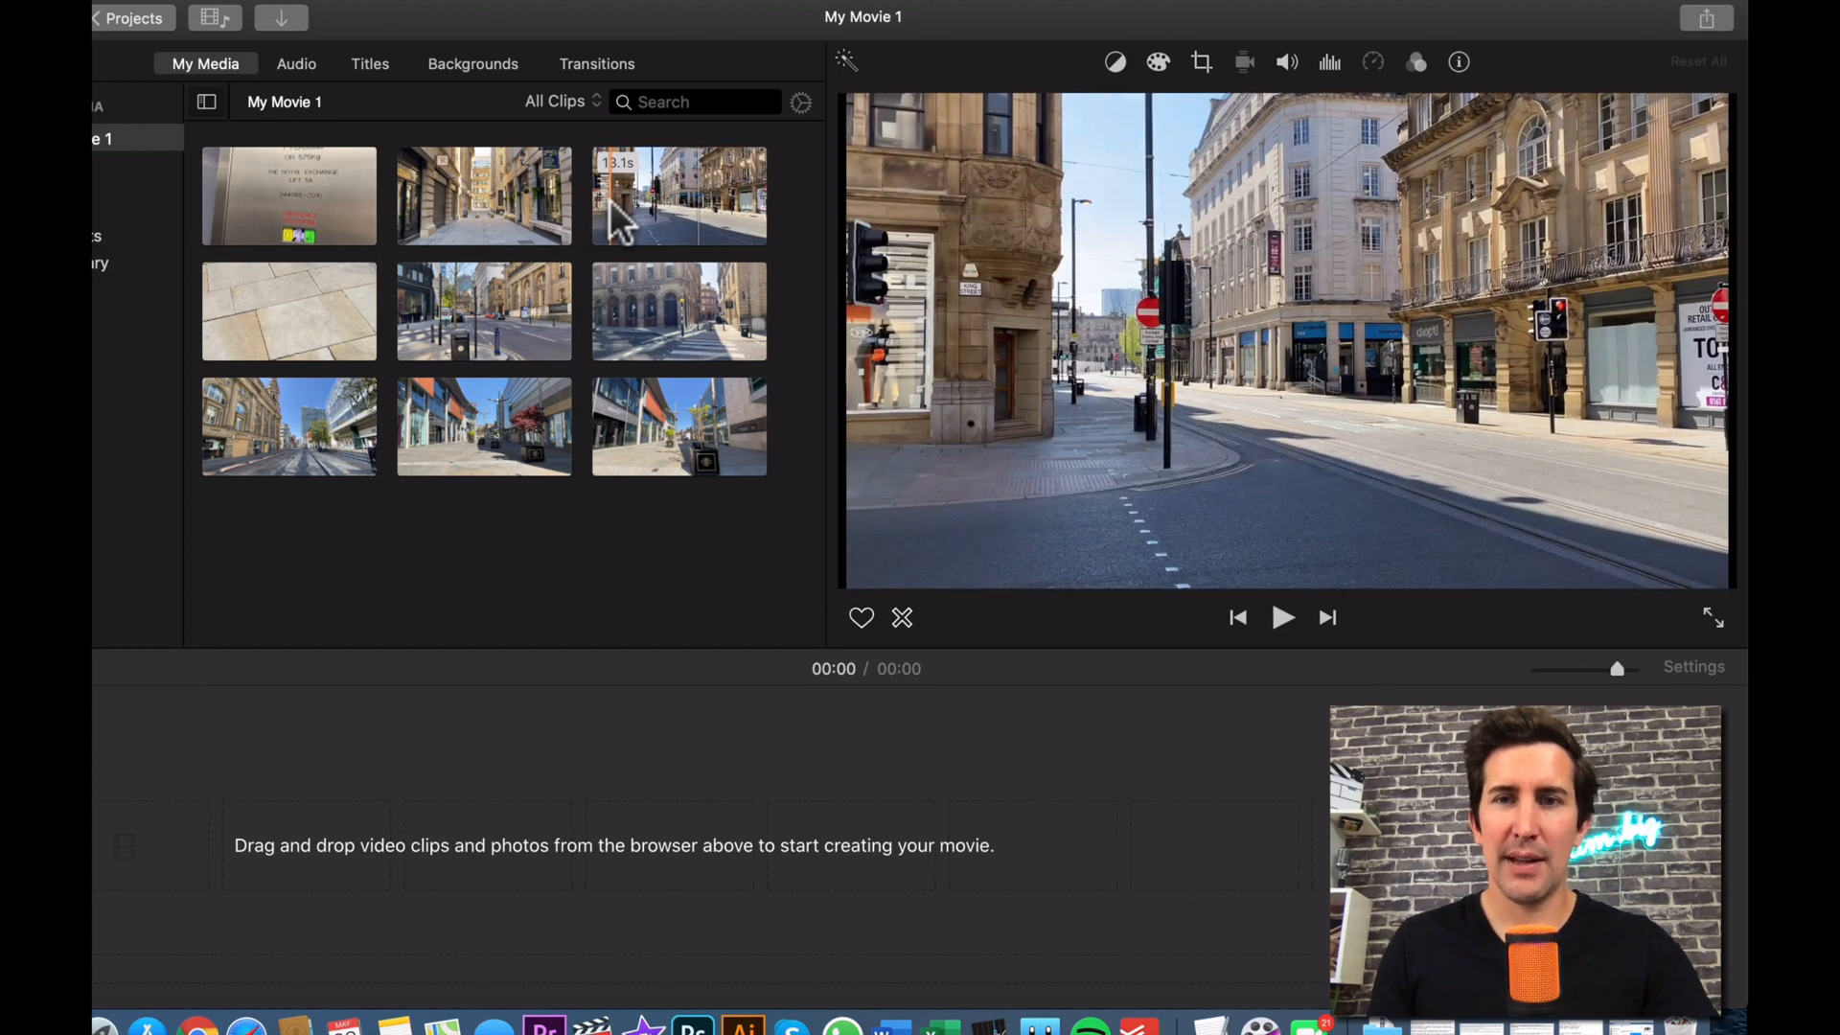
click(679, 196)
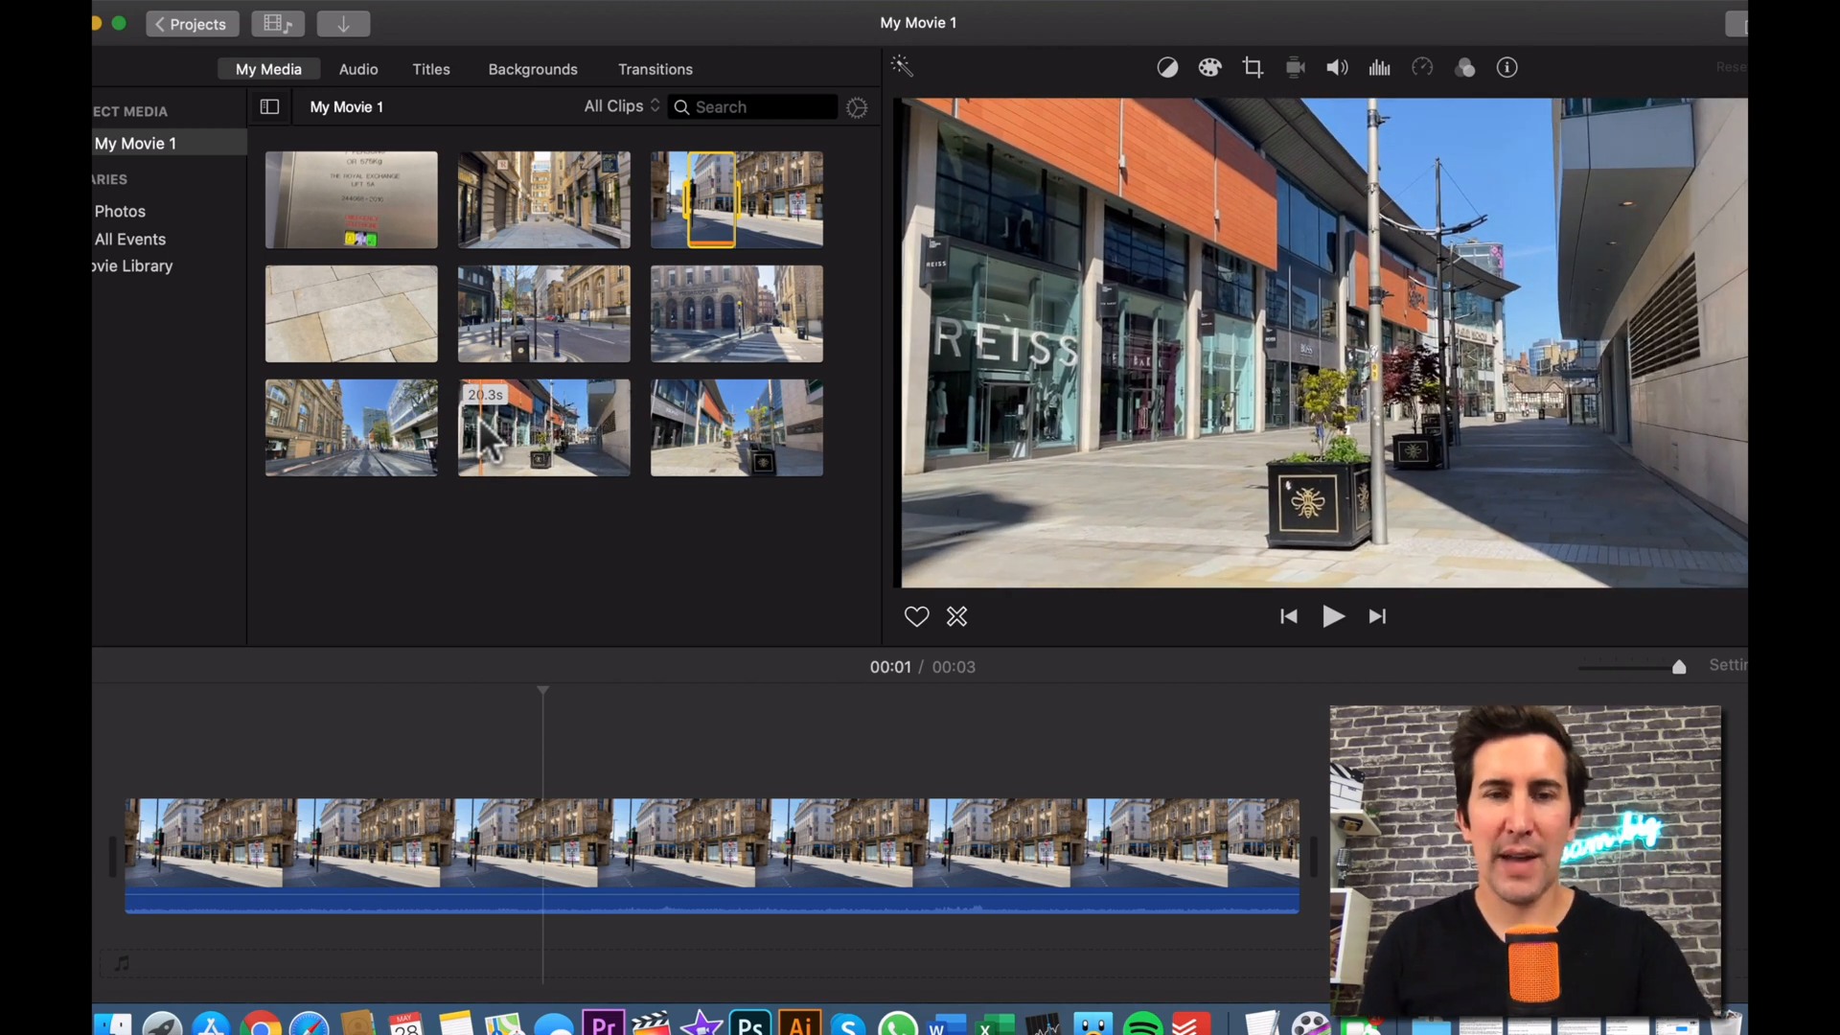
Step: Mark a stretch of the 20.3s shopping-street clip and place it after the street-corner shot
click(542, 427)
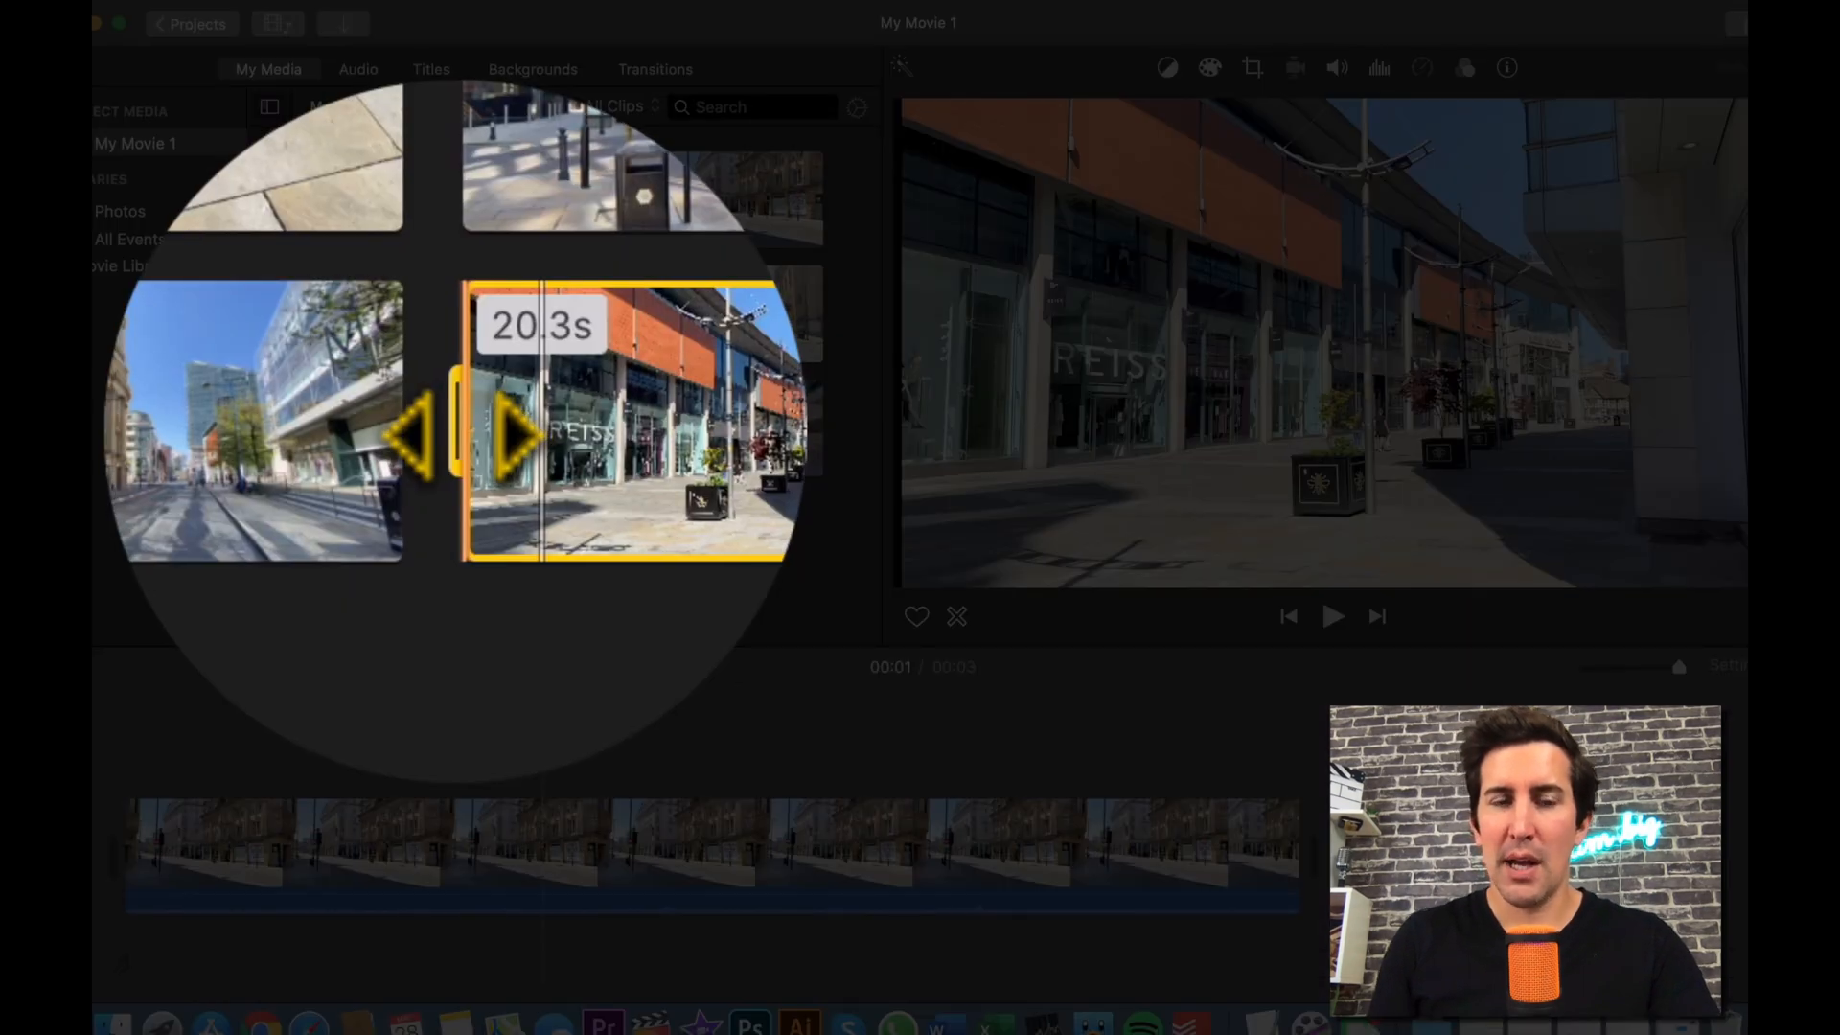
drag(492, 434, 469, 434)
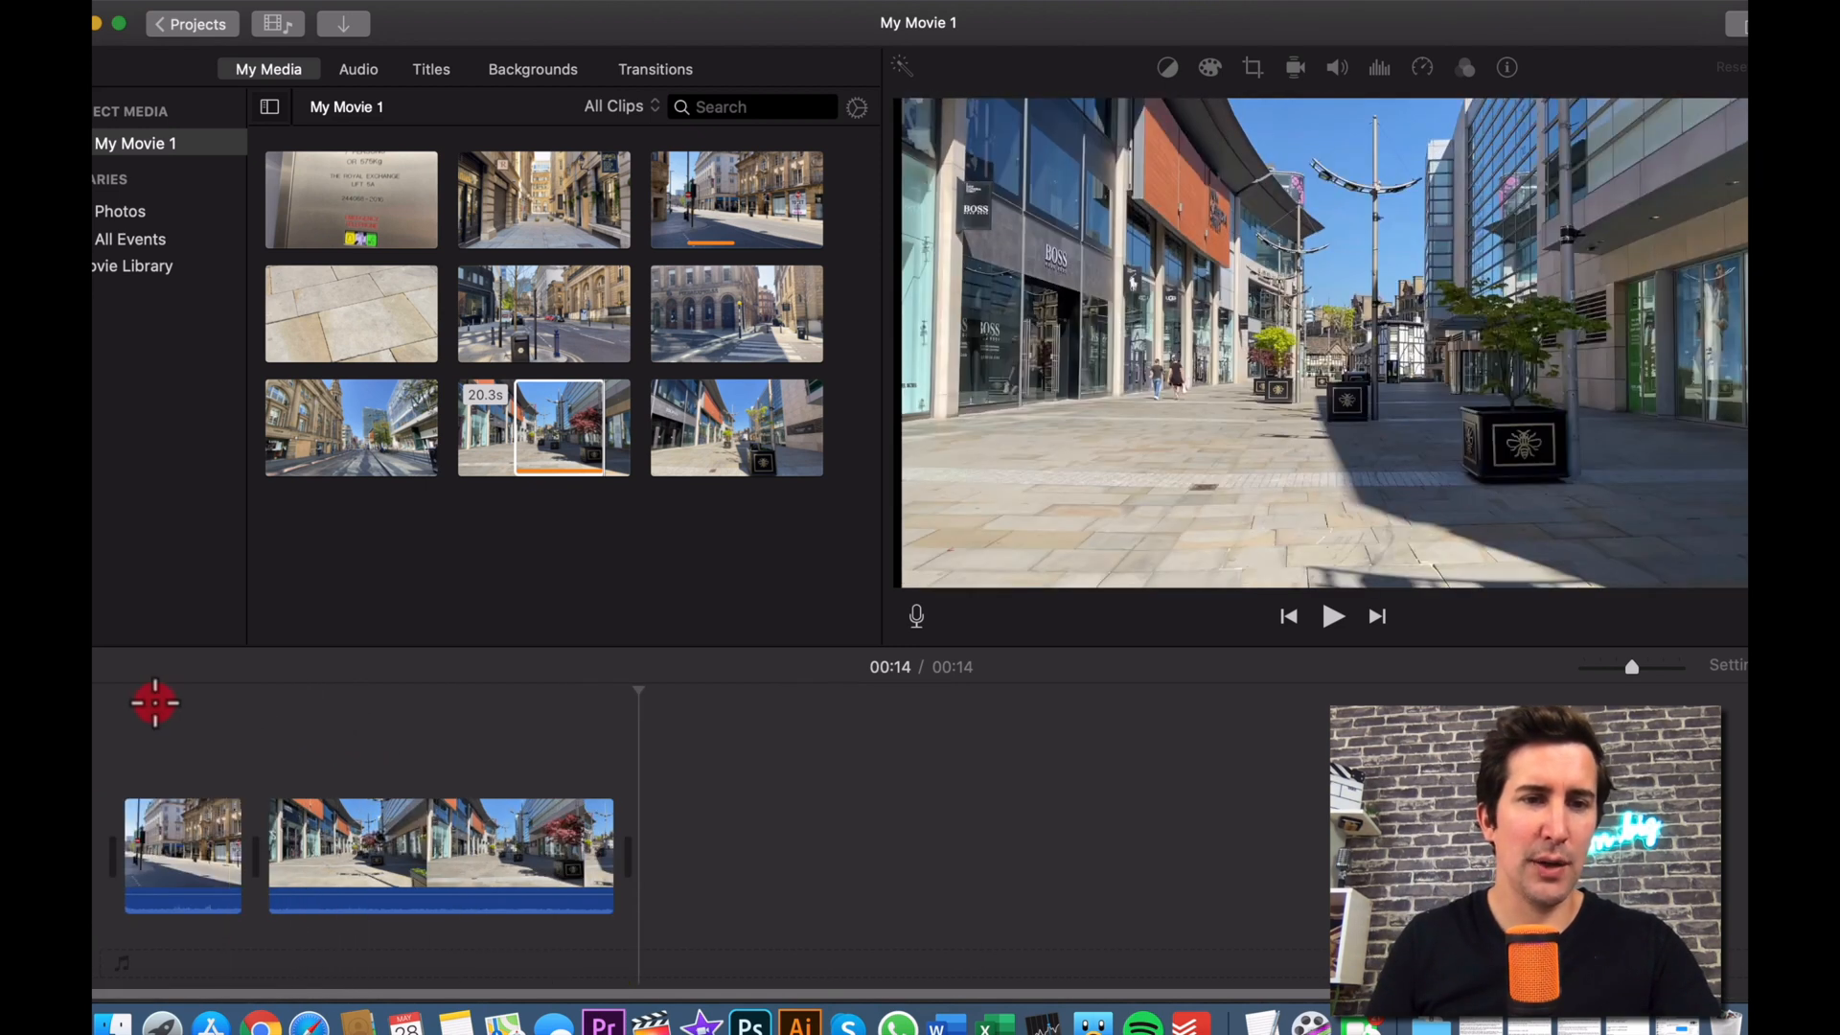
click(1333, 616)
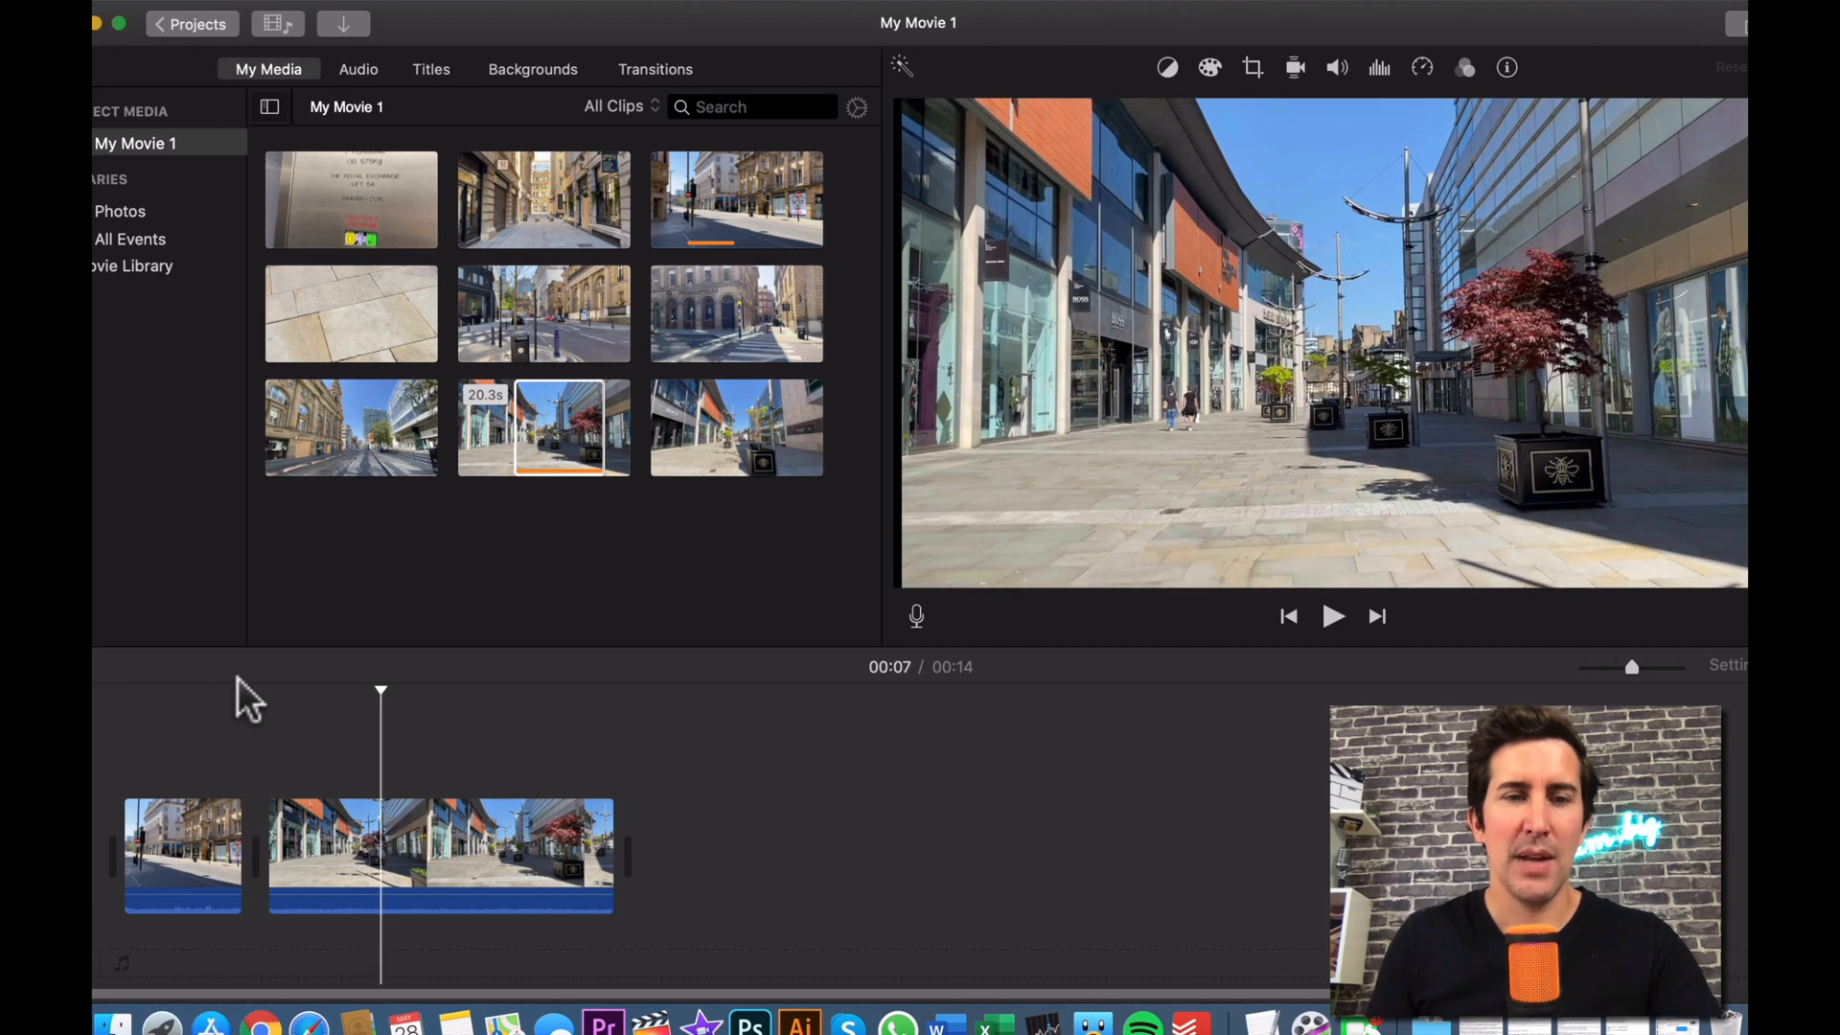
Step: Zoom into the timeline and trim the shopping-street shot's start down to about 9.8 seconds
drag(379, 689, 295, 690)
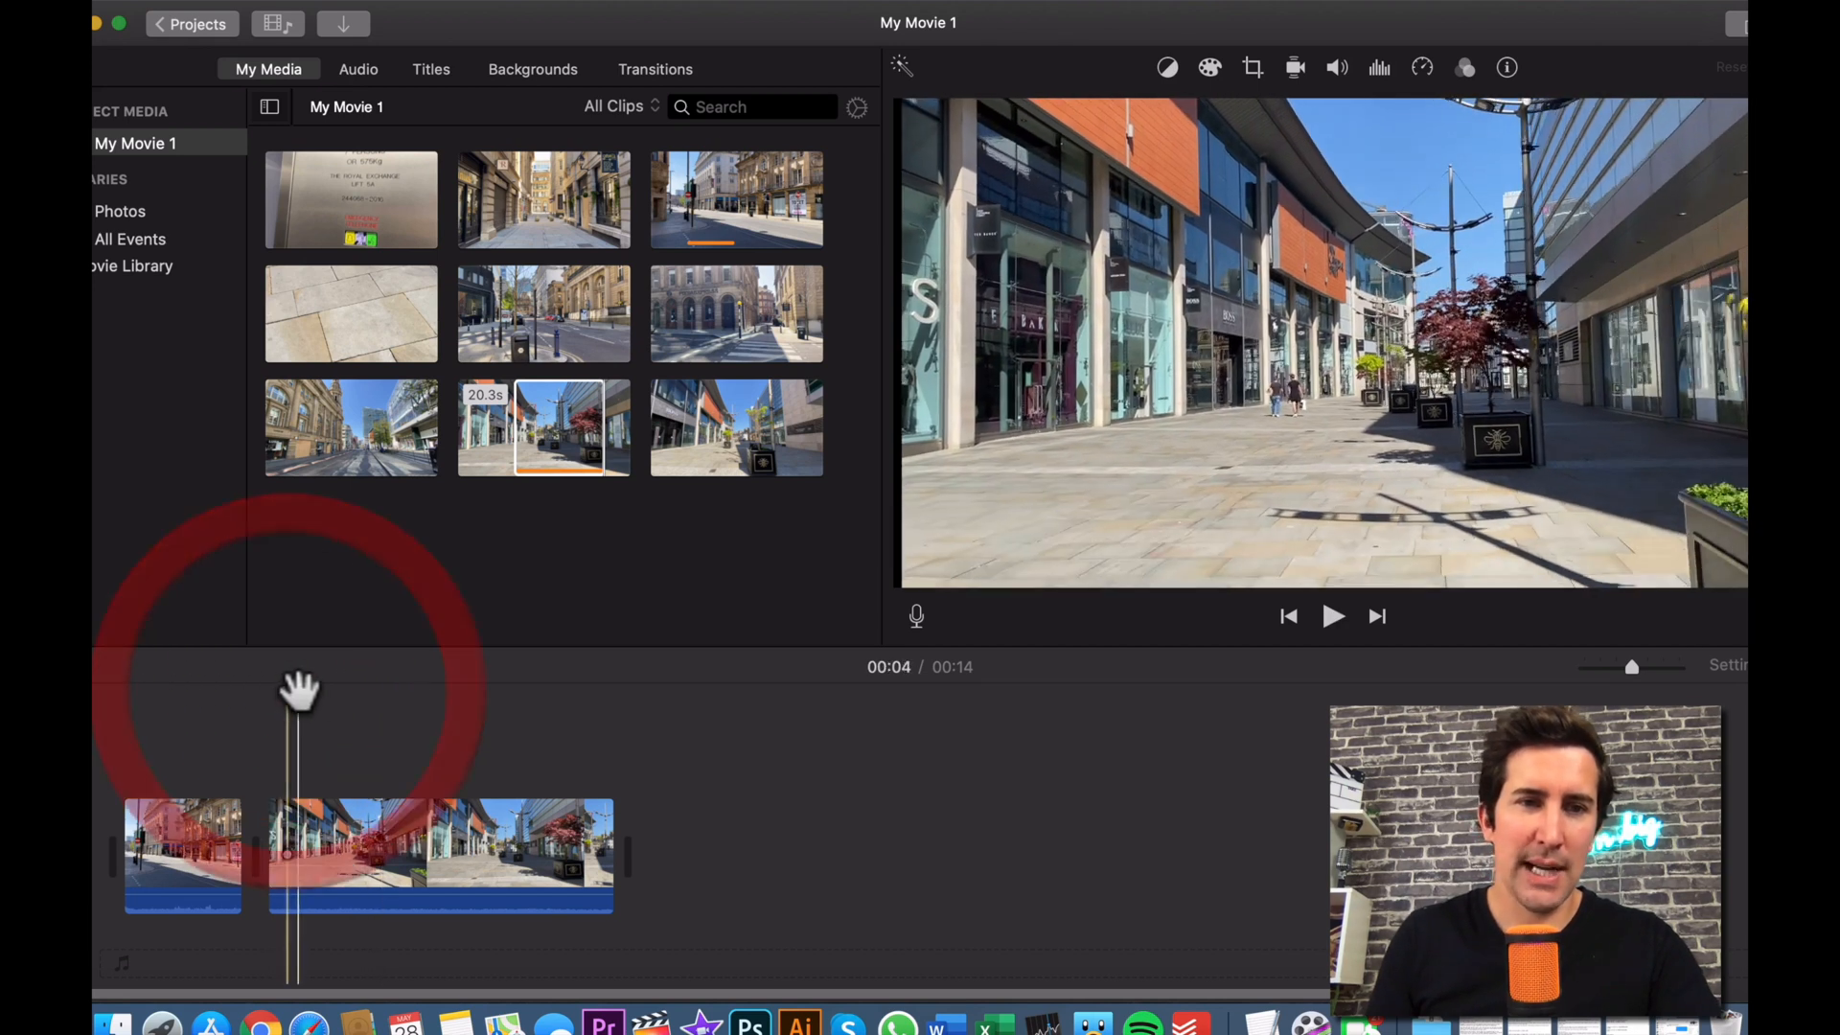
drag(299, 686, 279, 686)
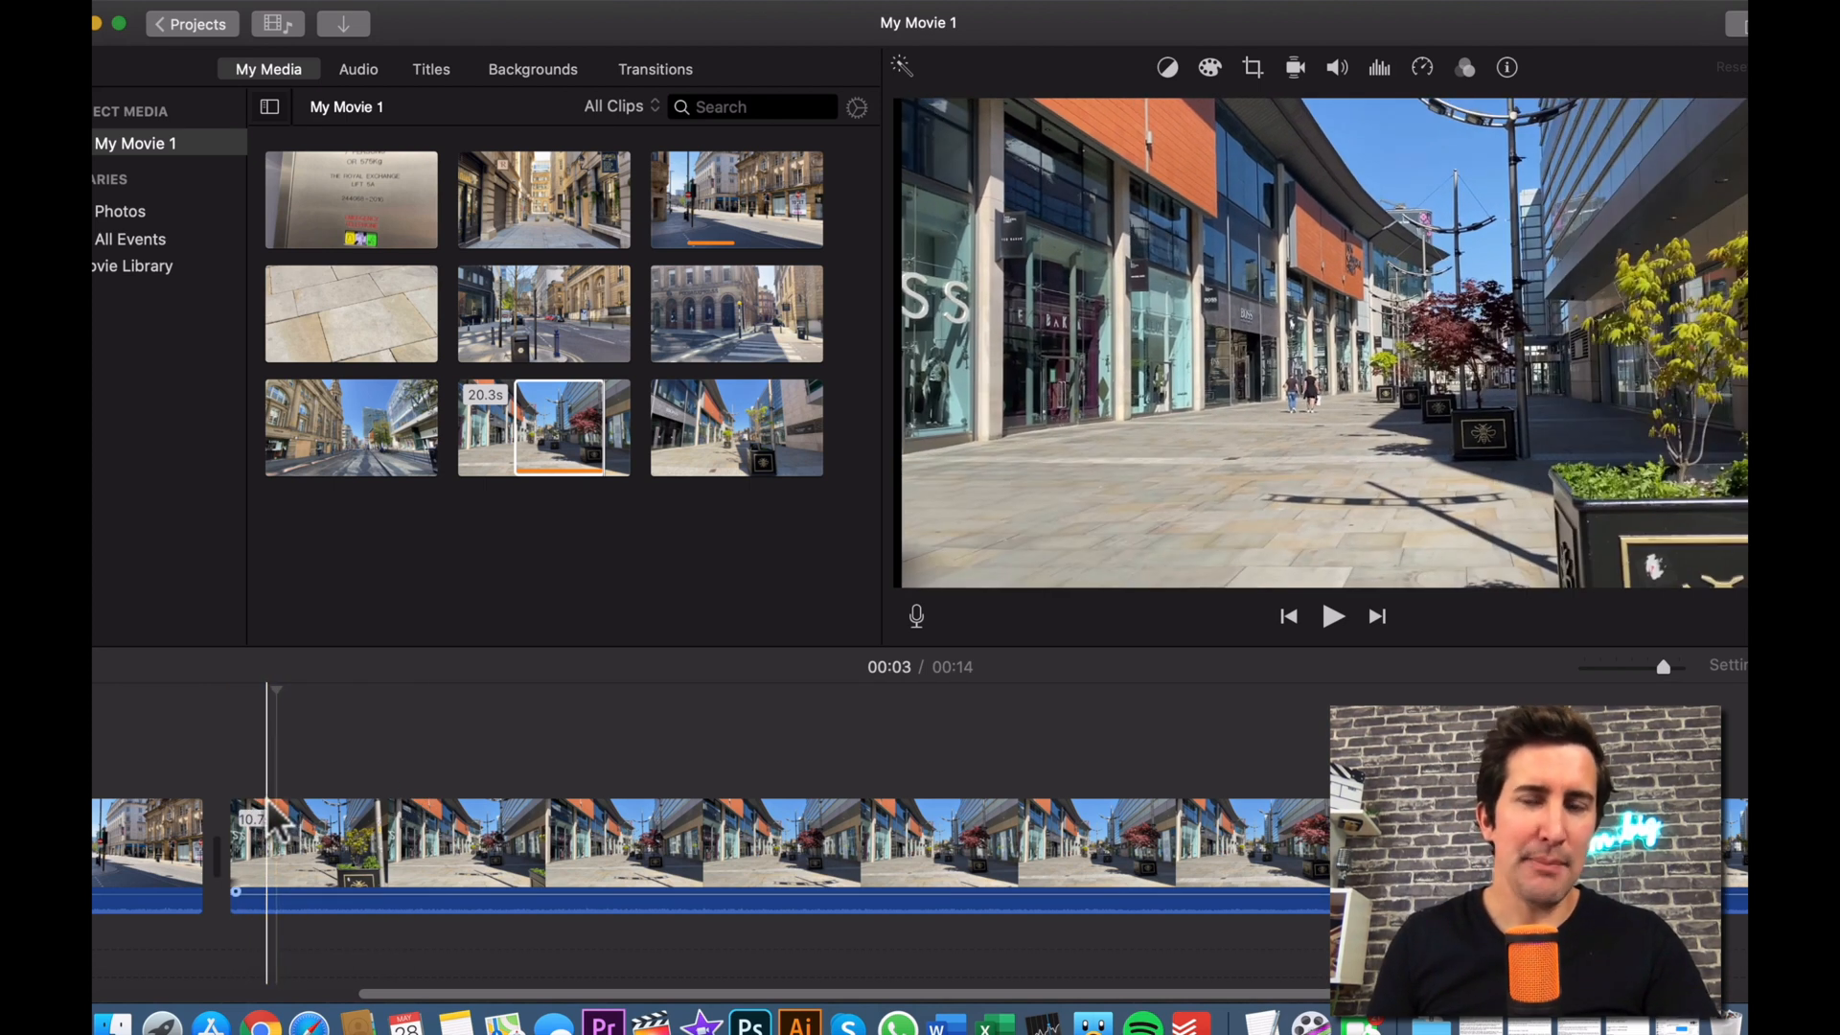
click(291, 873)
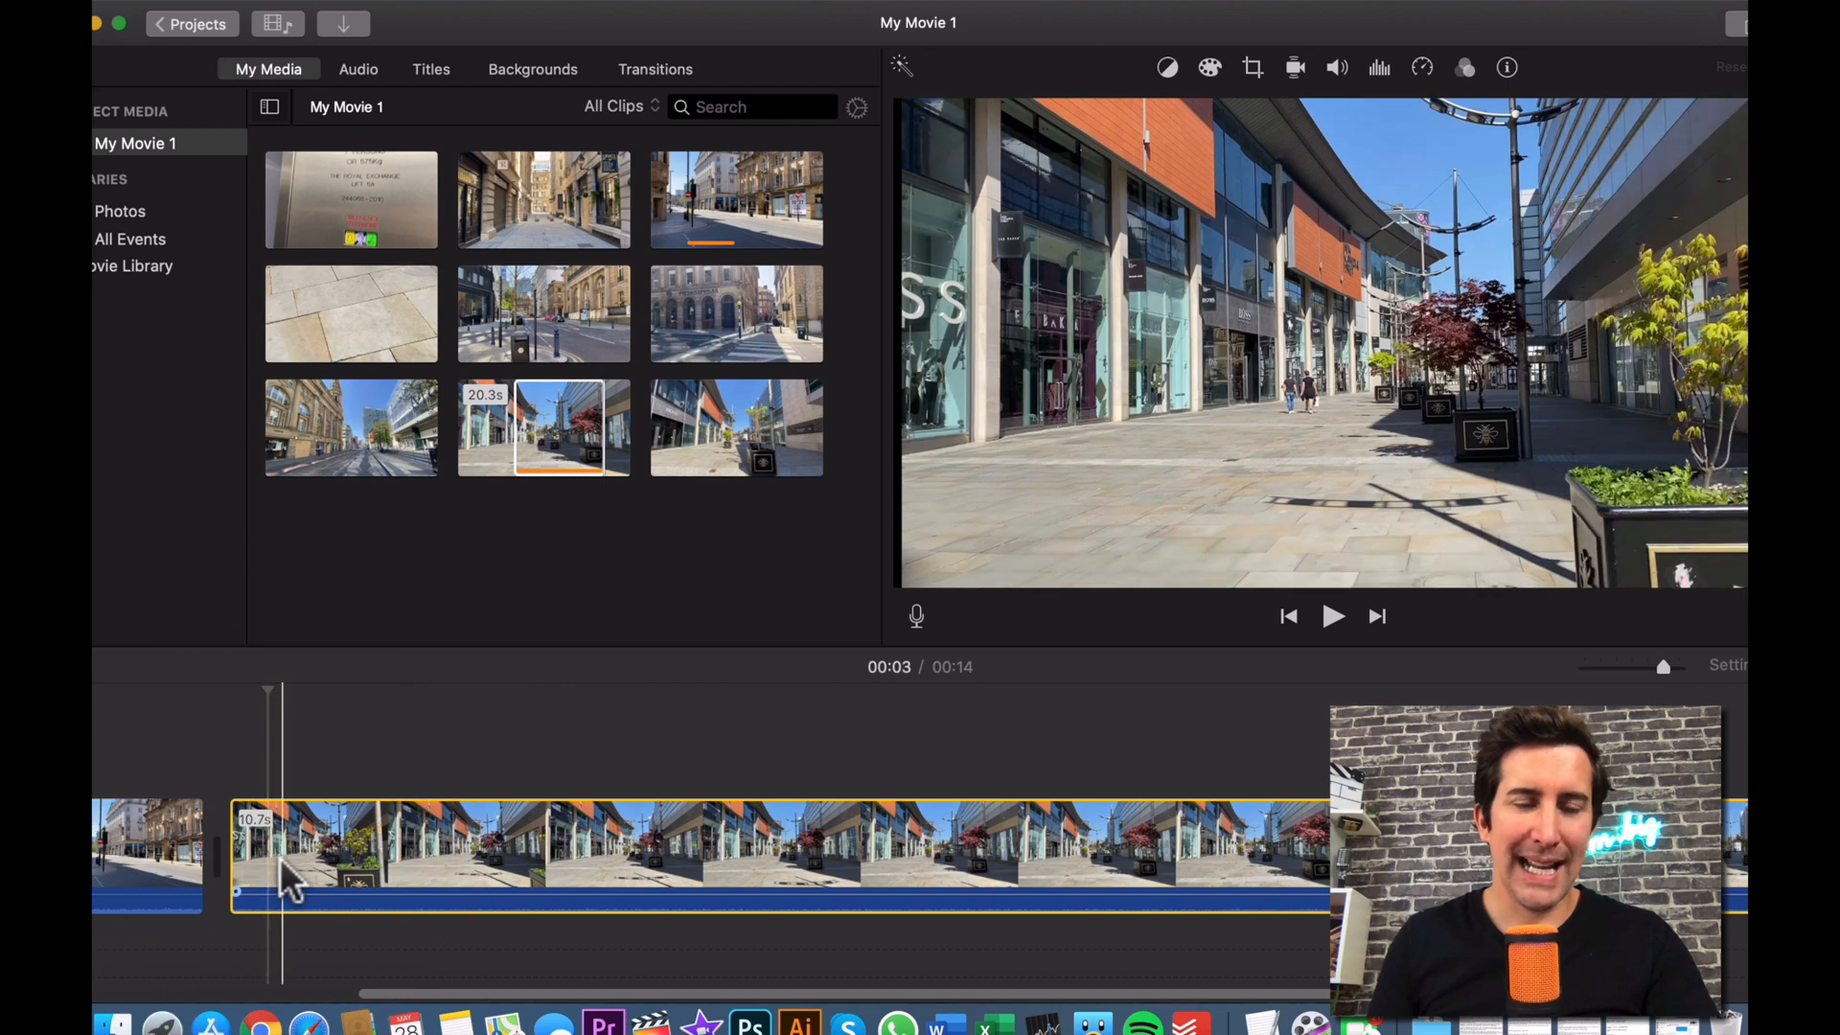
drag(293, 863, 252, 862)
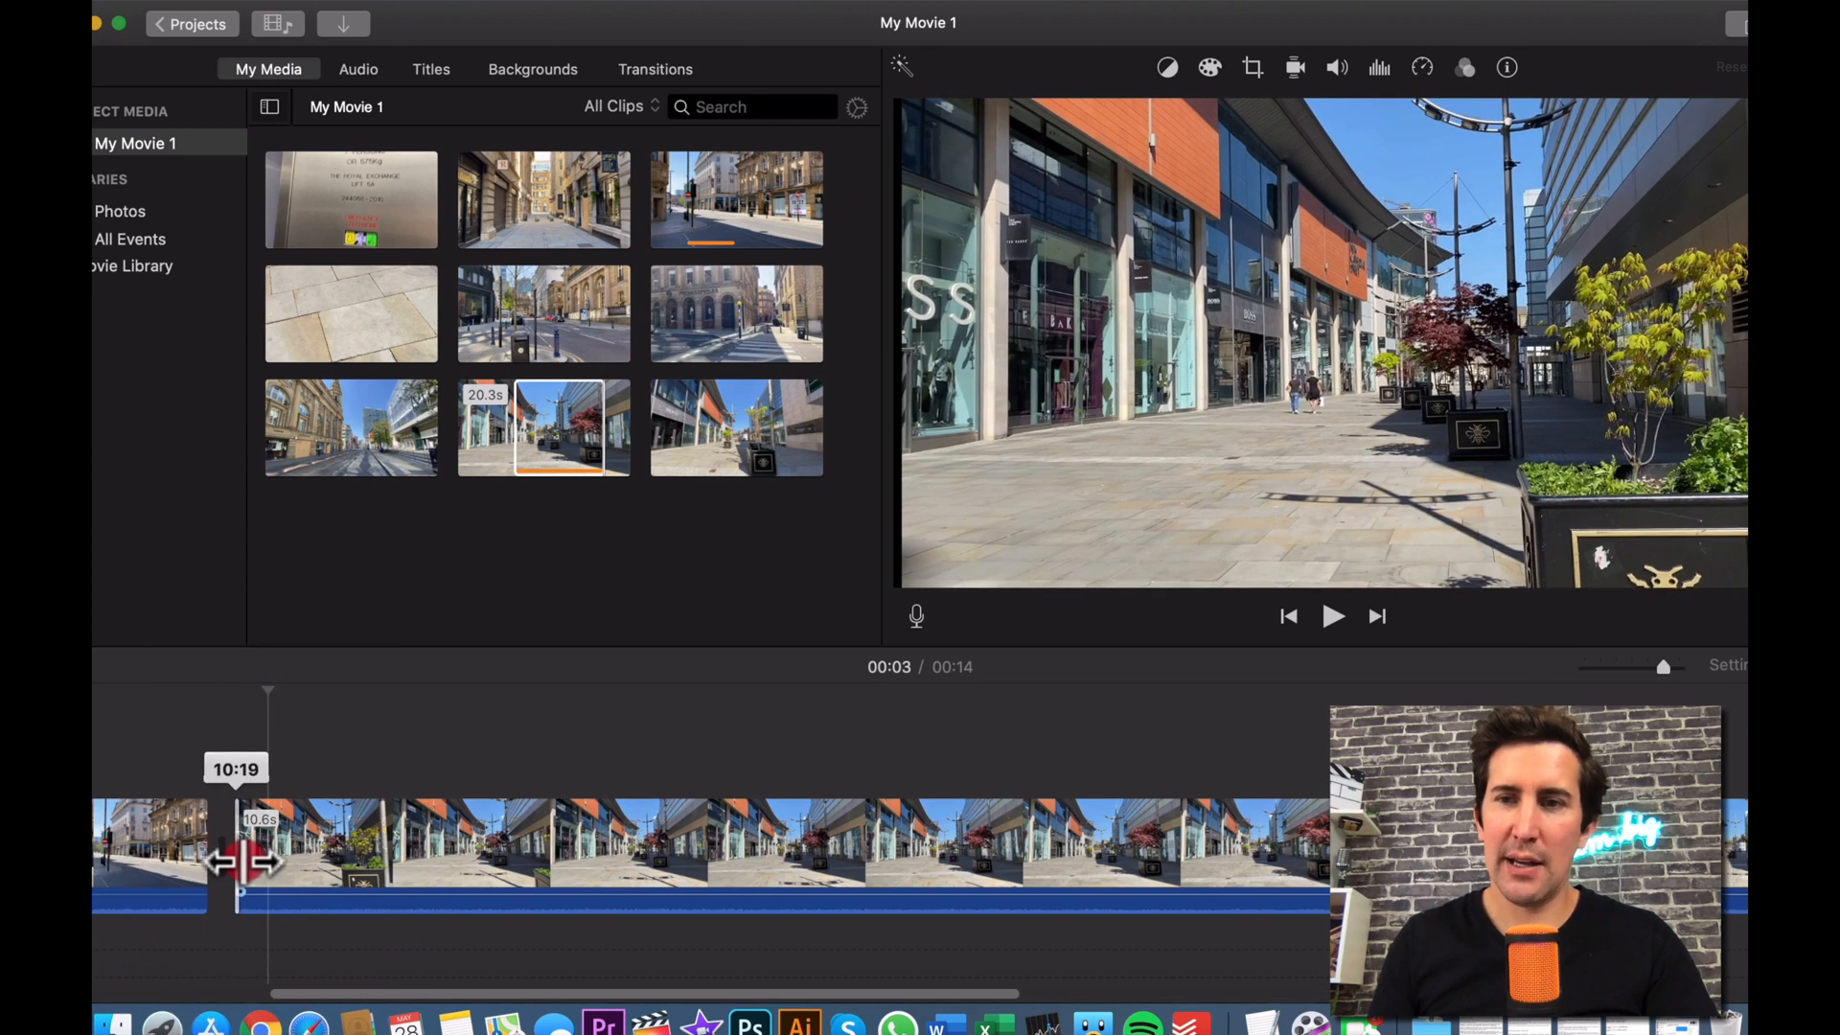
drag(247, 866, 287, 867)
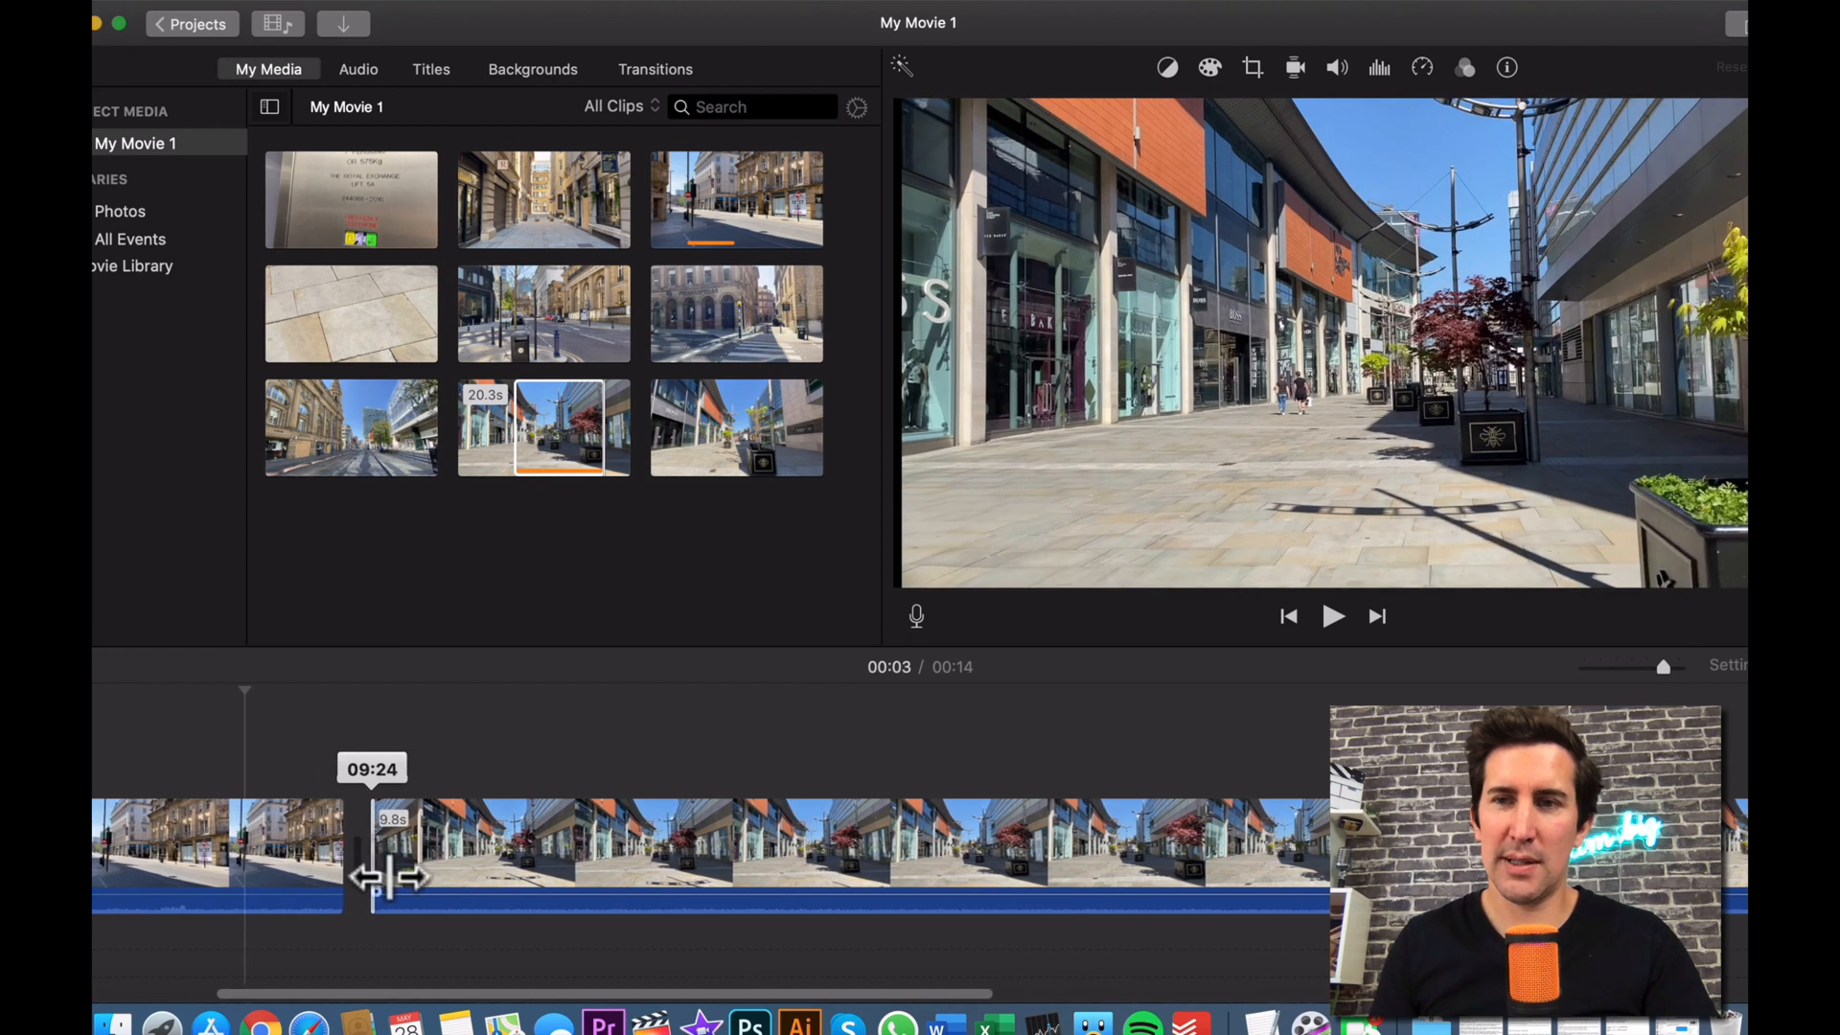
drag(376, 877, 448, 879)
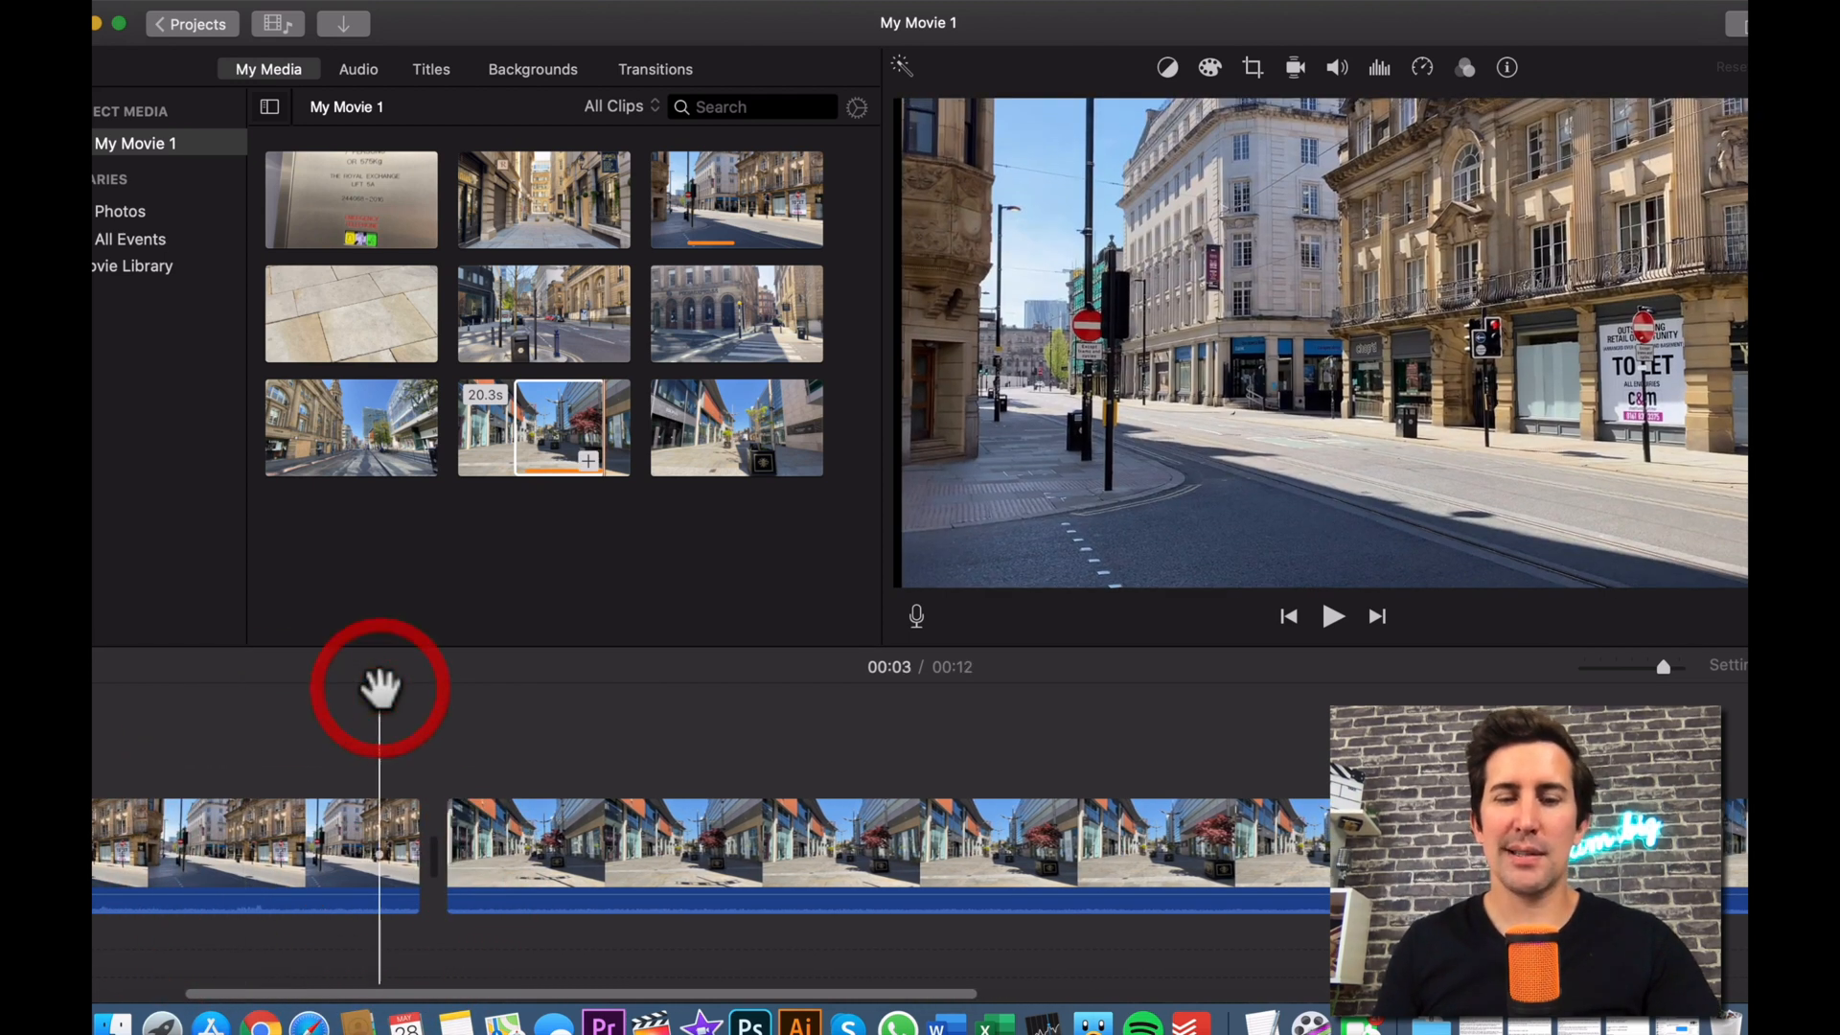
click(1332, 615)
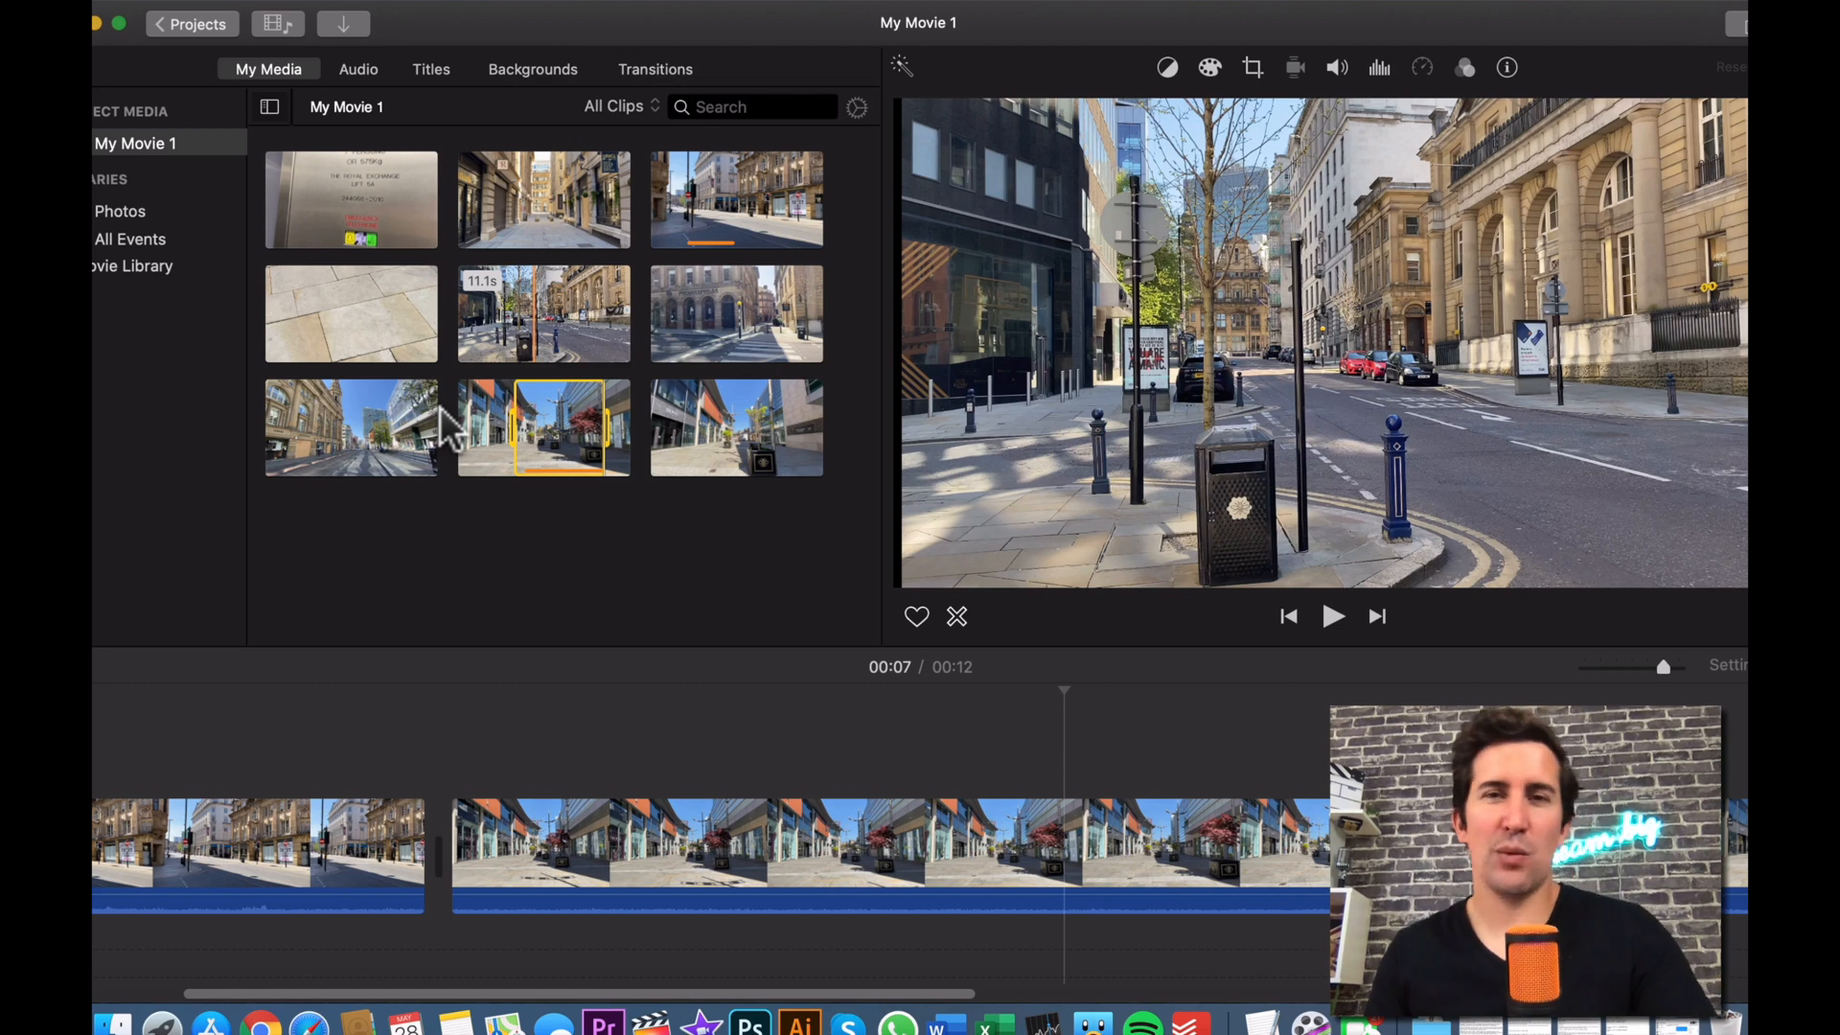
click(542, 428)
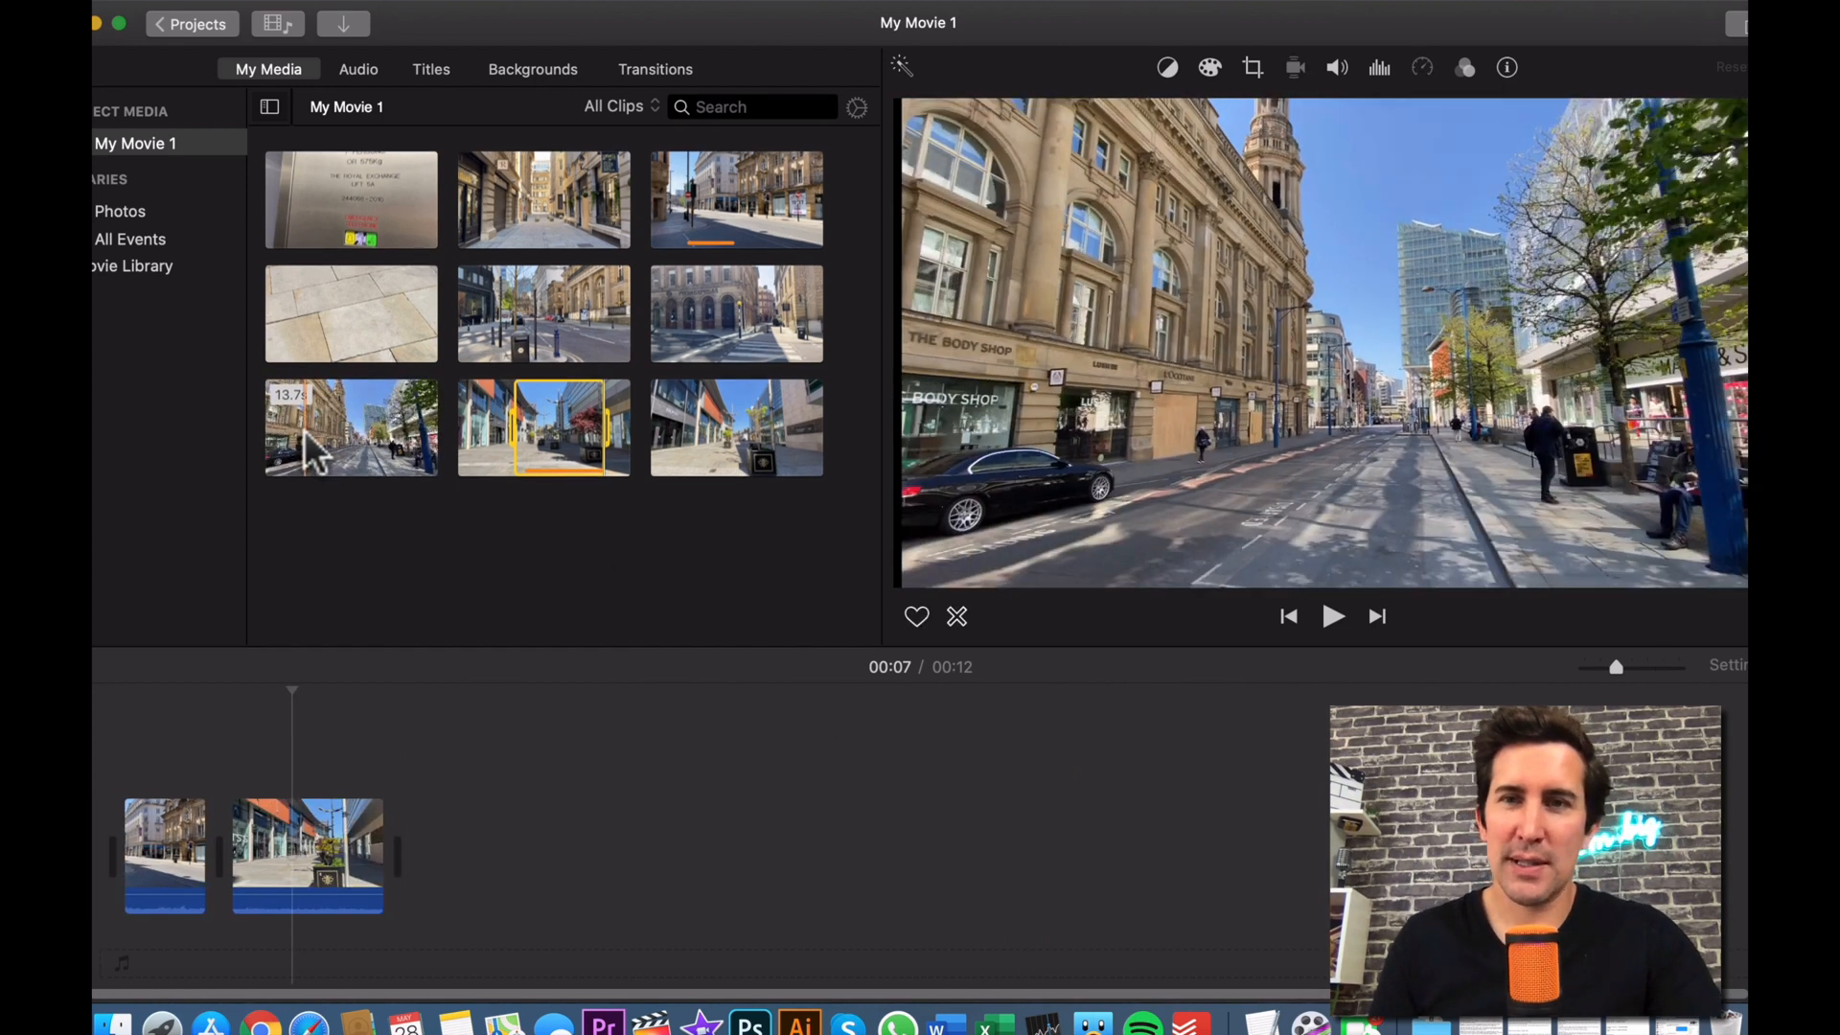
Step: Mark a short range of the 13.7s wide street clip with the parked black car
click(351, 429)
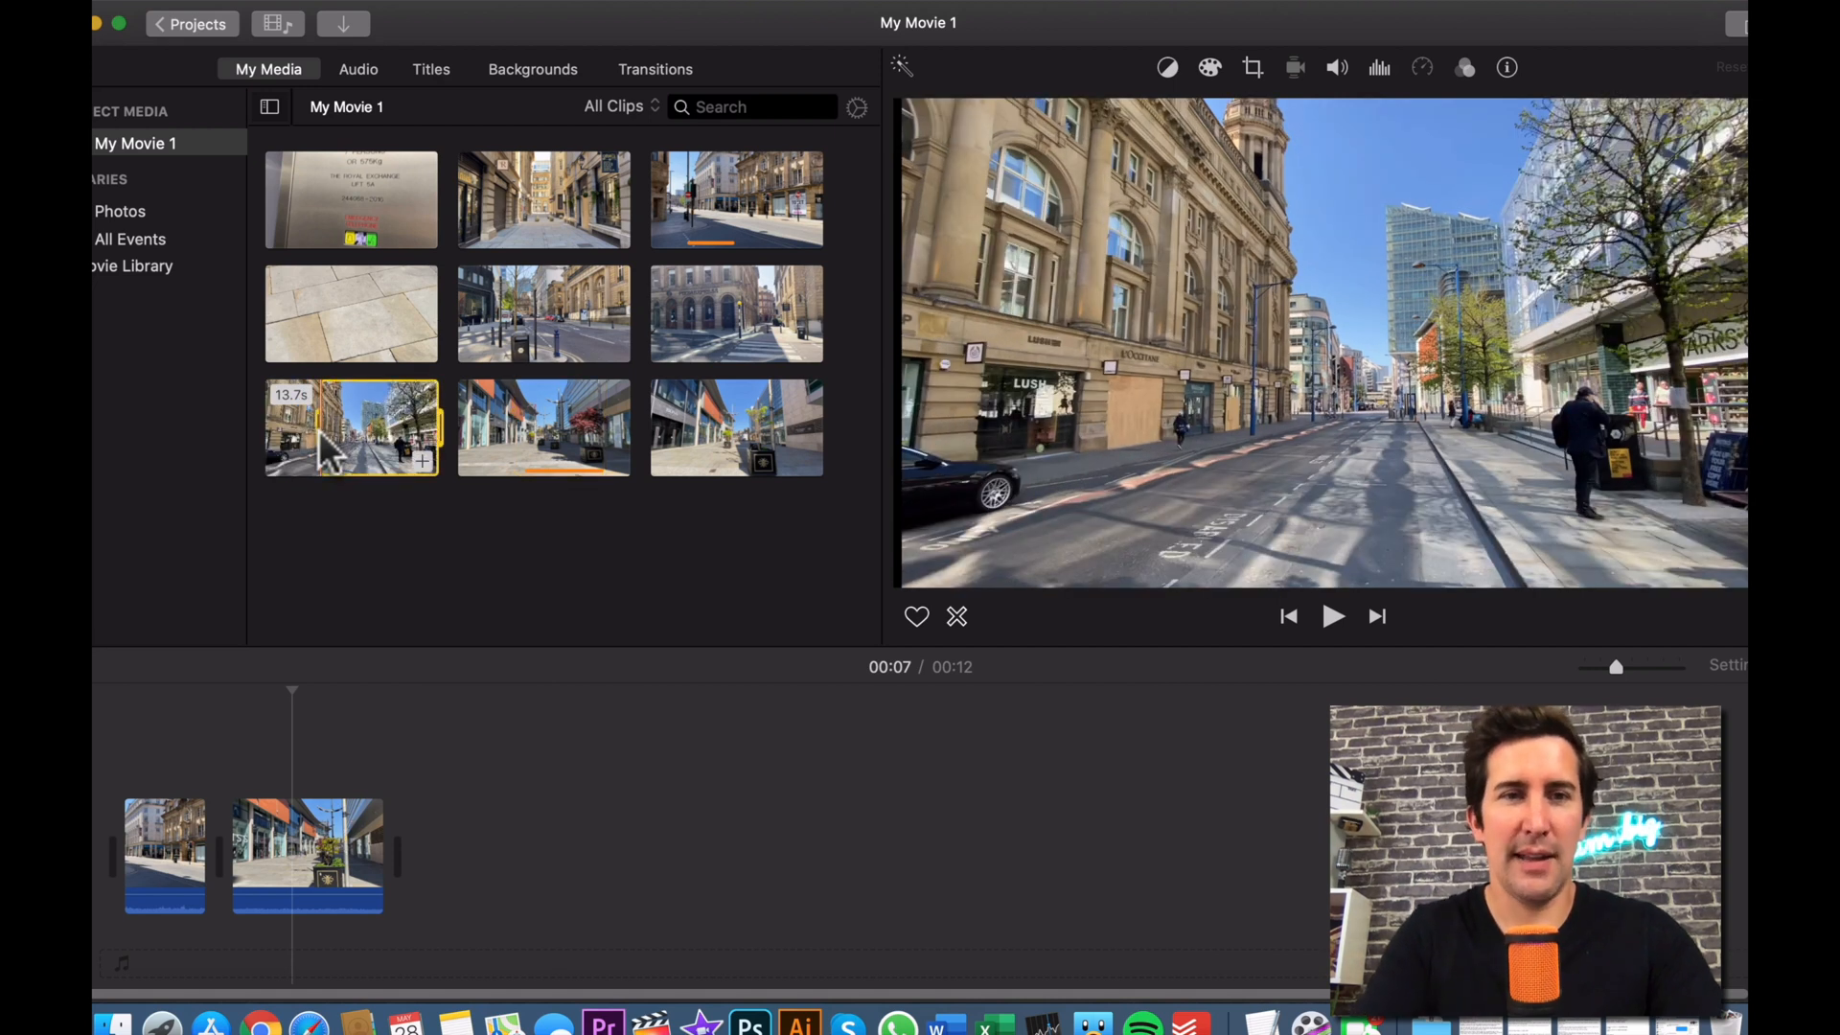
click(1332, 615)
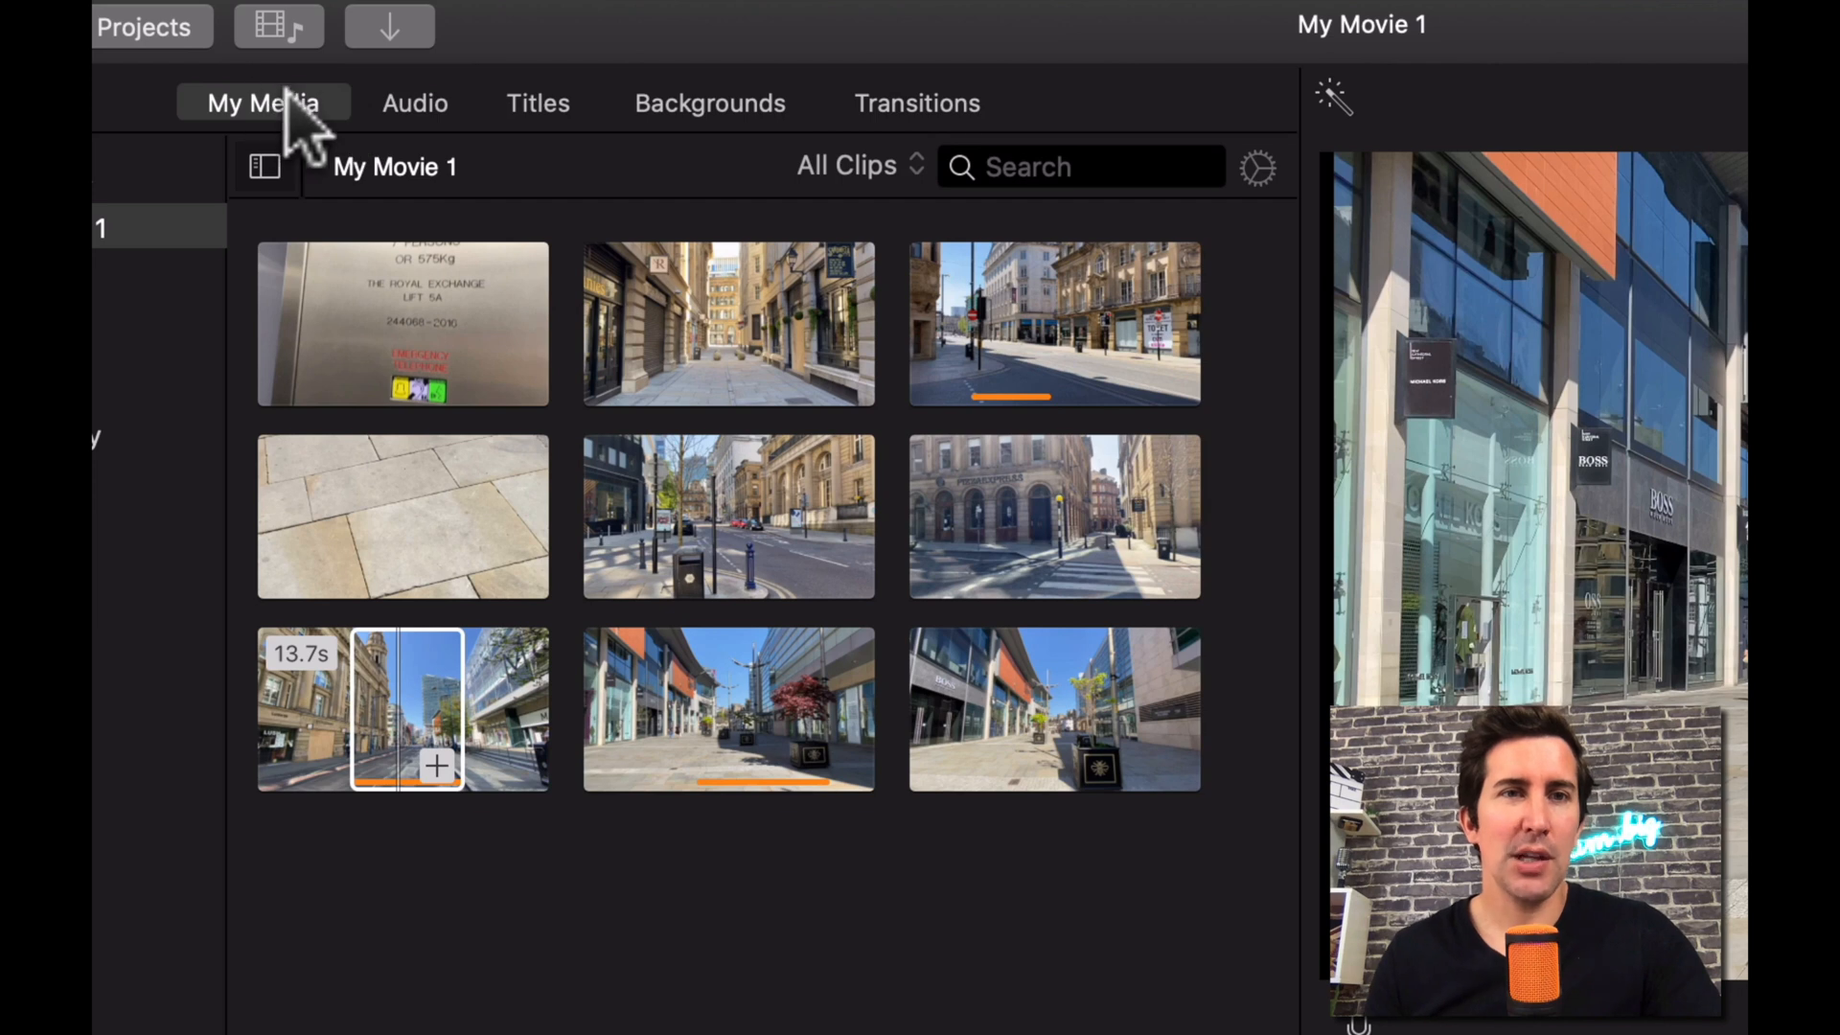
mouse_move(903, 129)
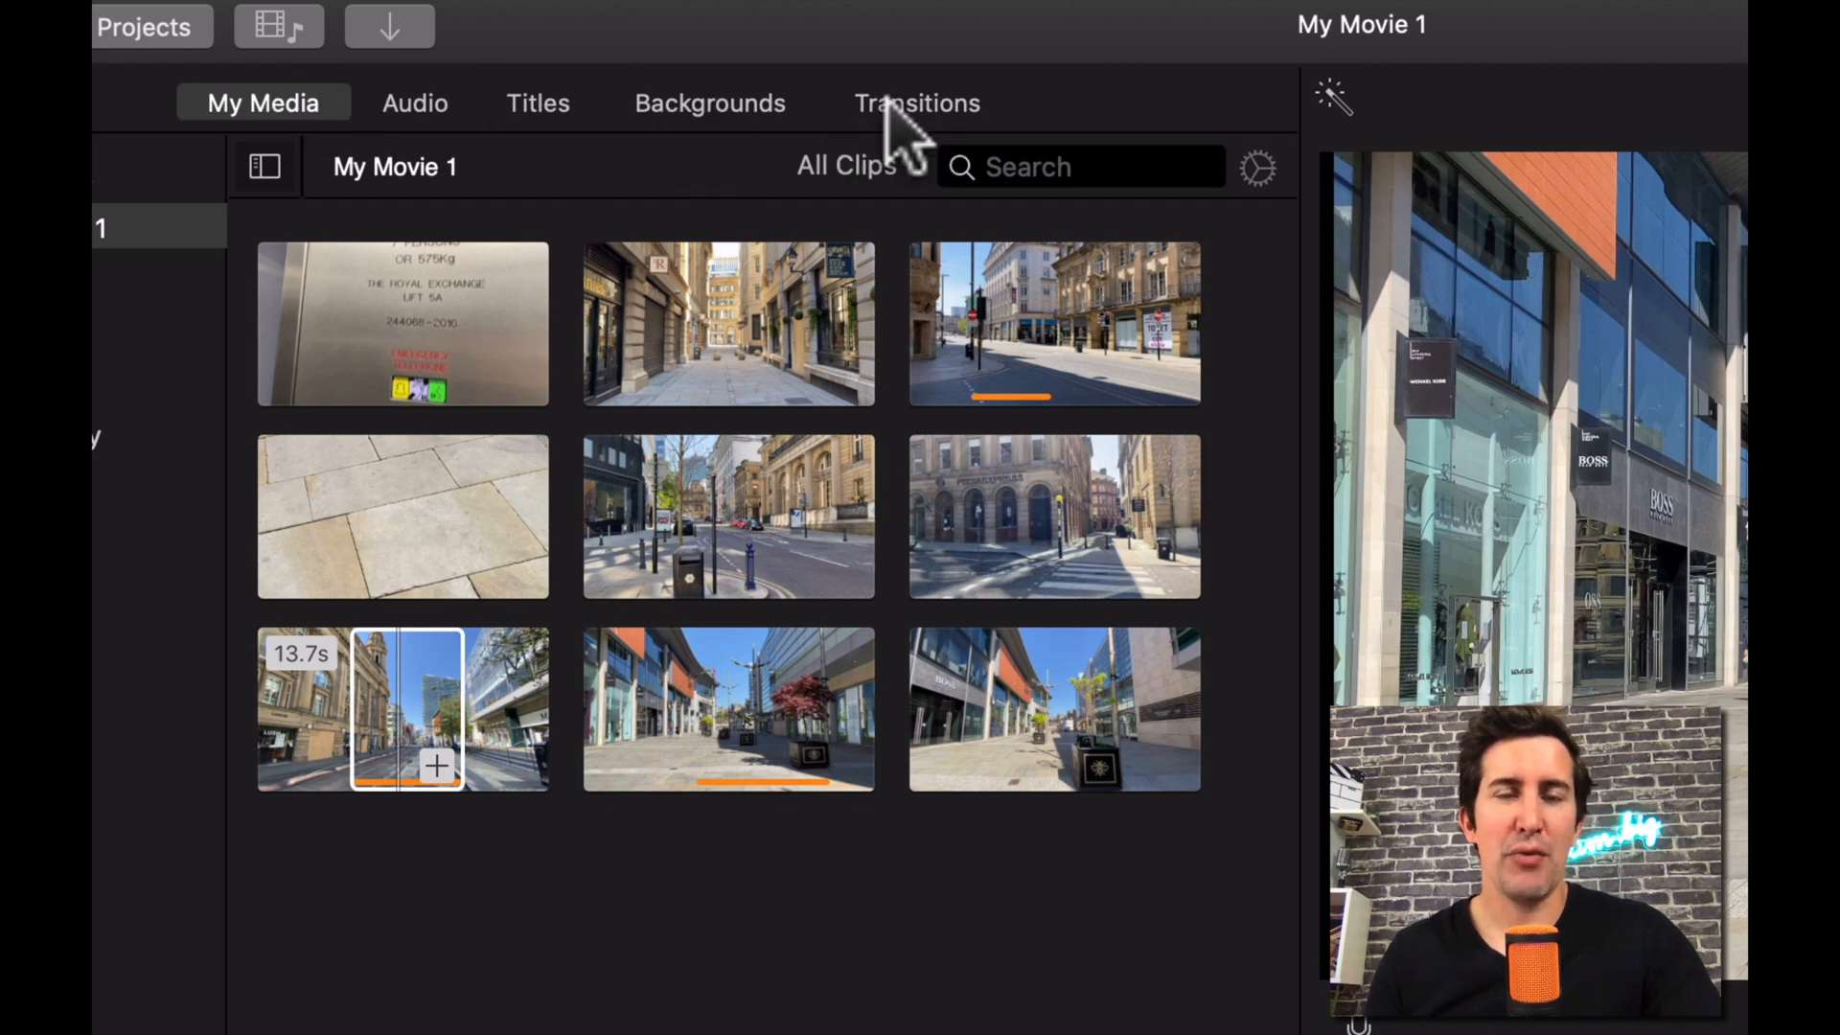
Step: Place a Circle Open transition between the first two shots and preview the playback
click(916, 103)
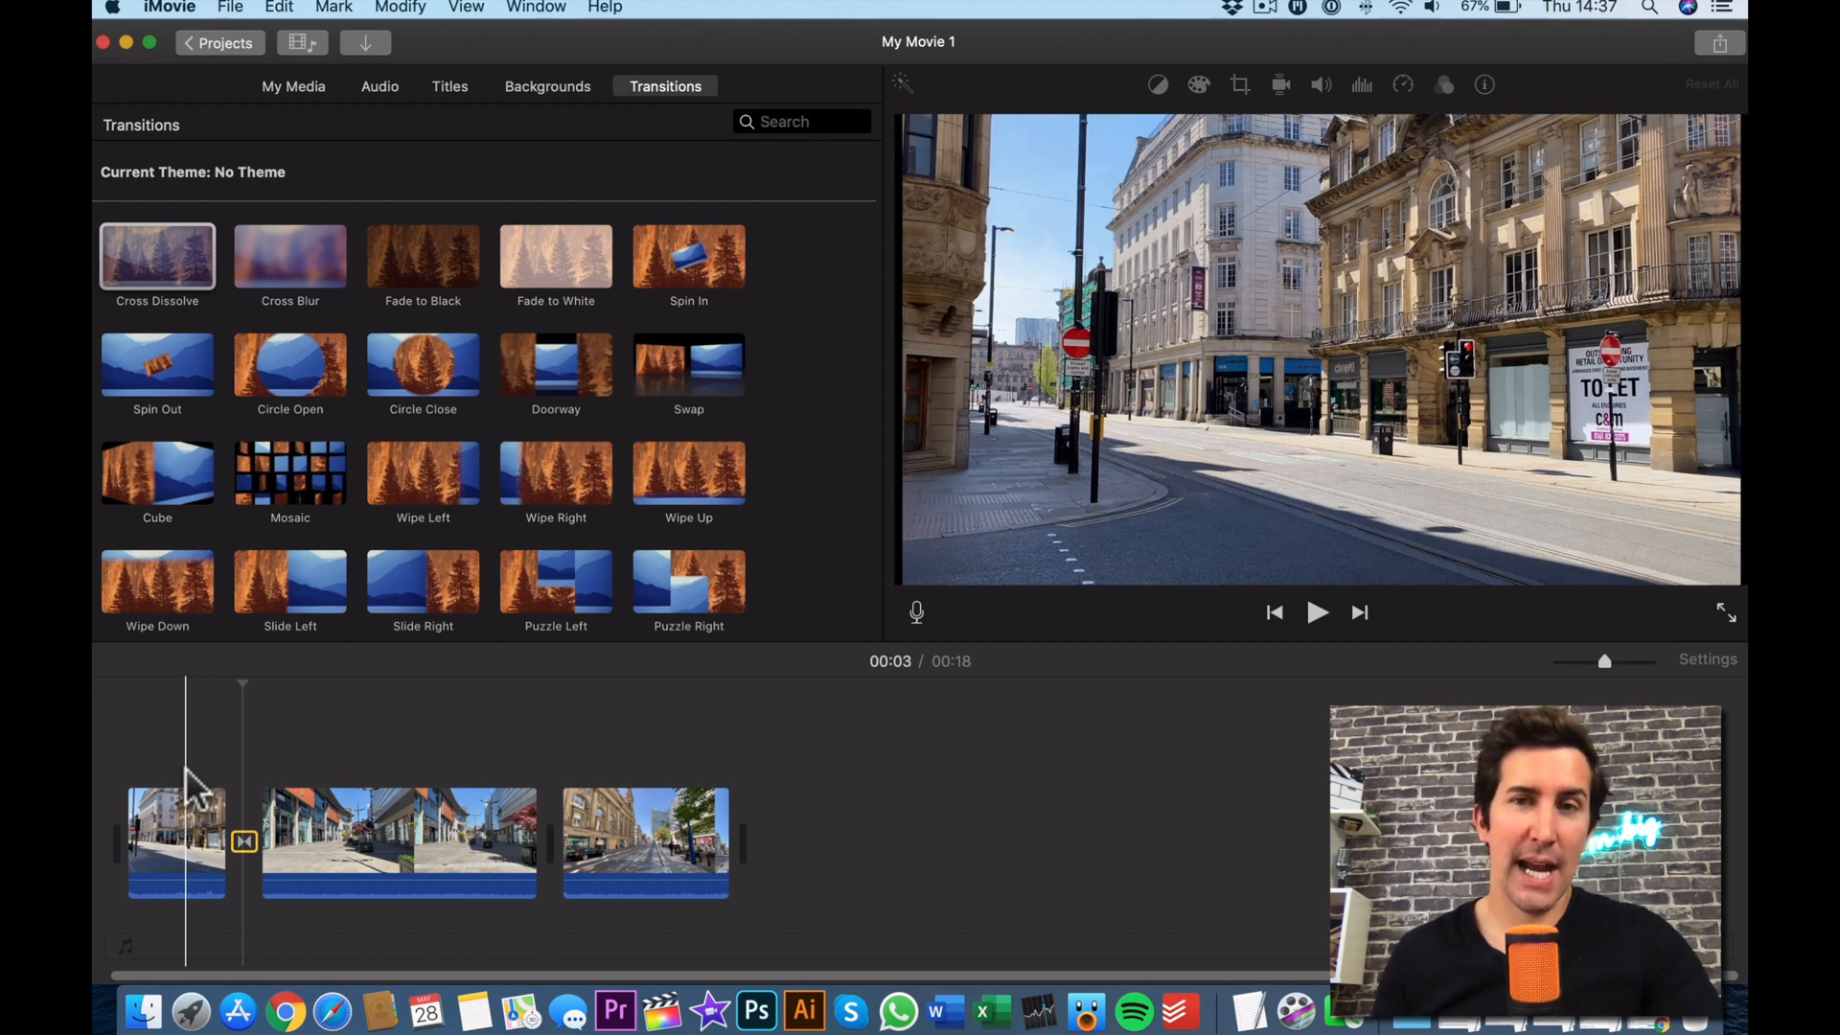
click(1317, 612)
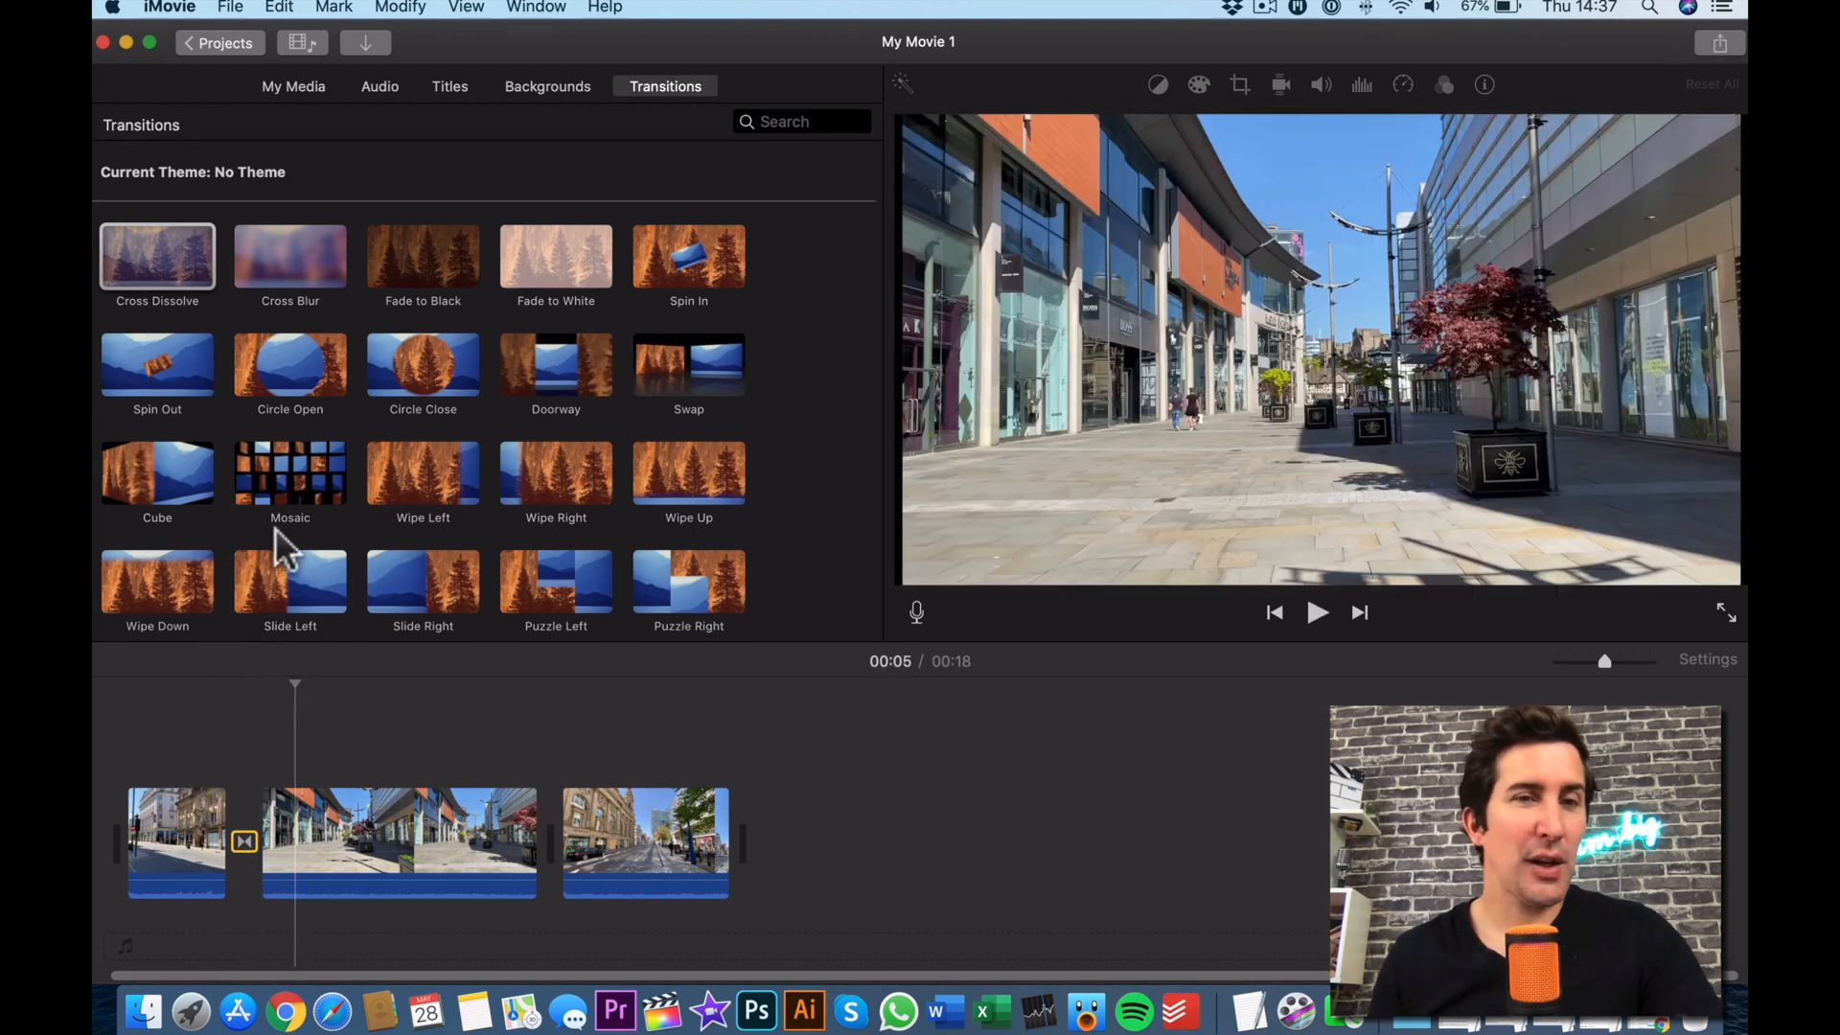
click(290, 365)
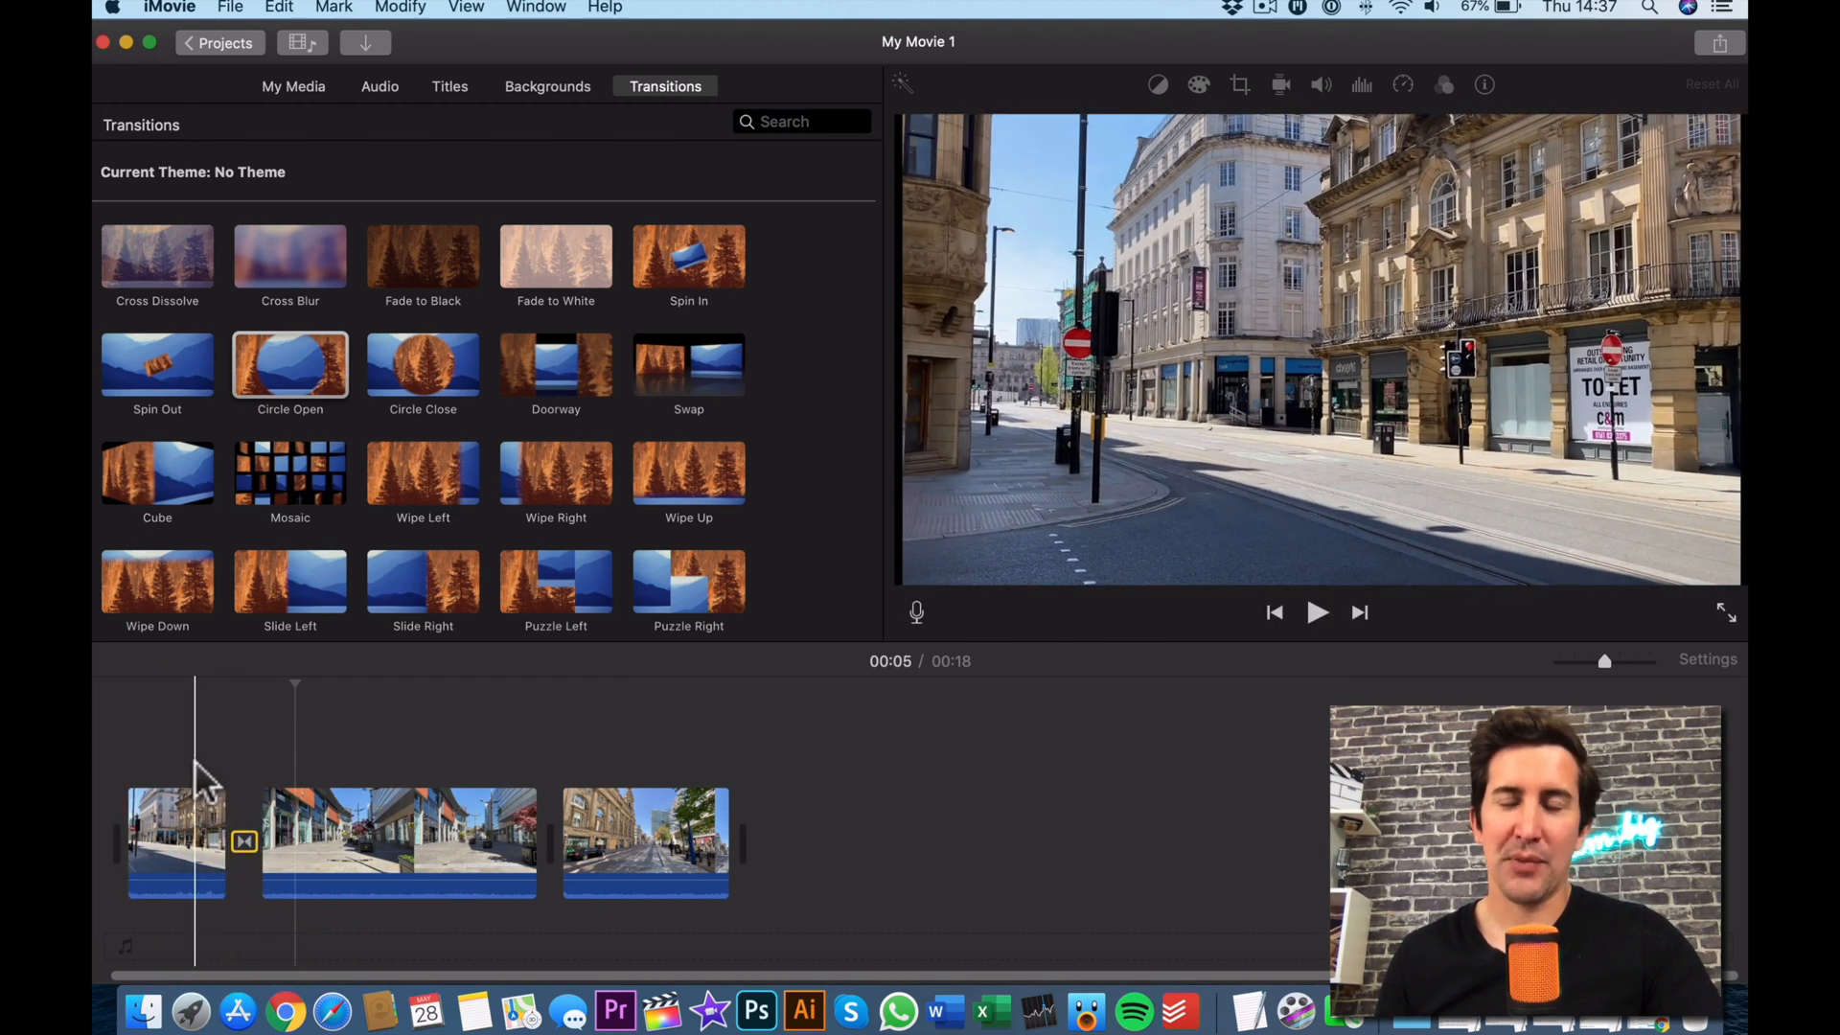
click(1317, 612)
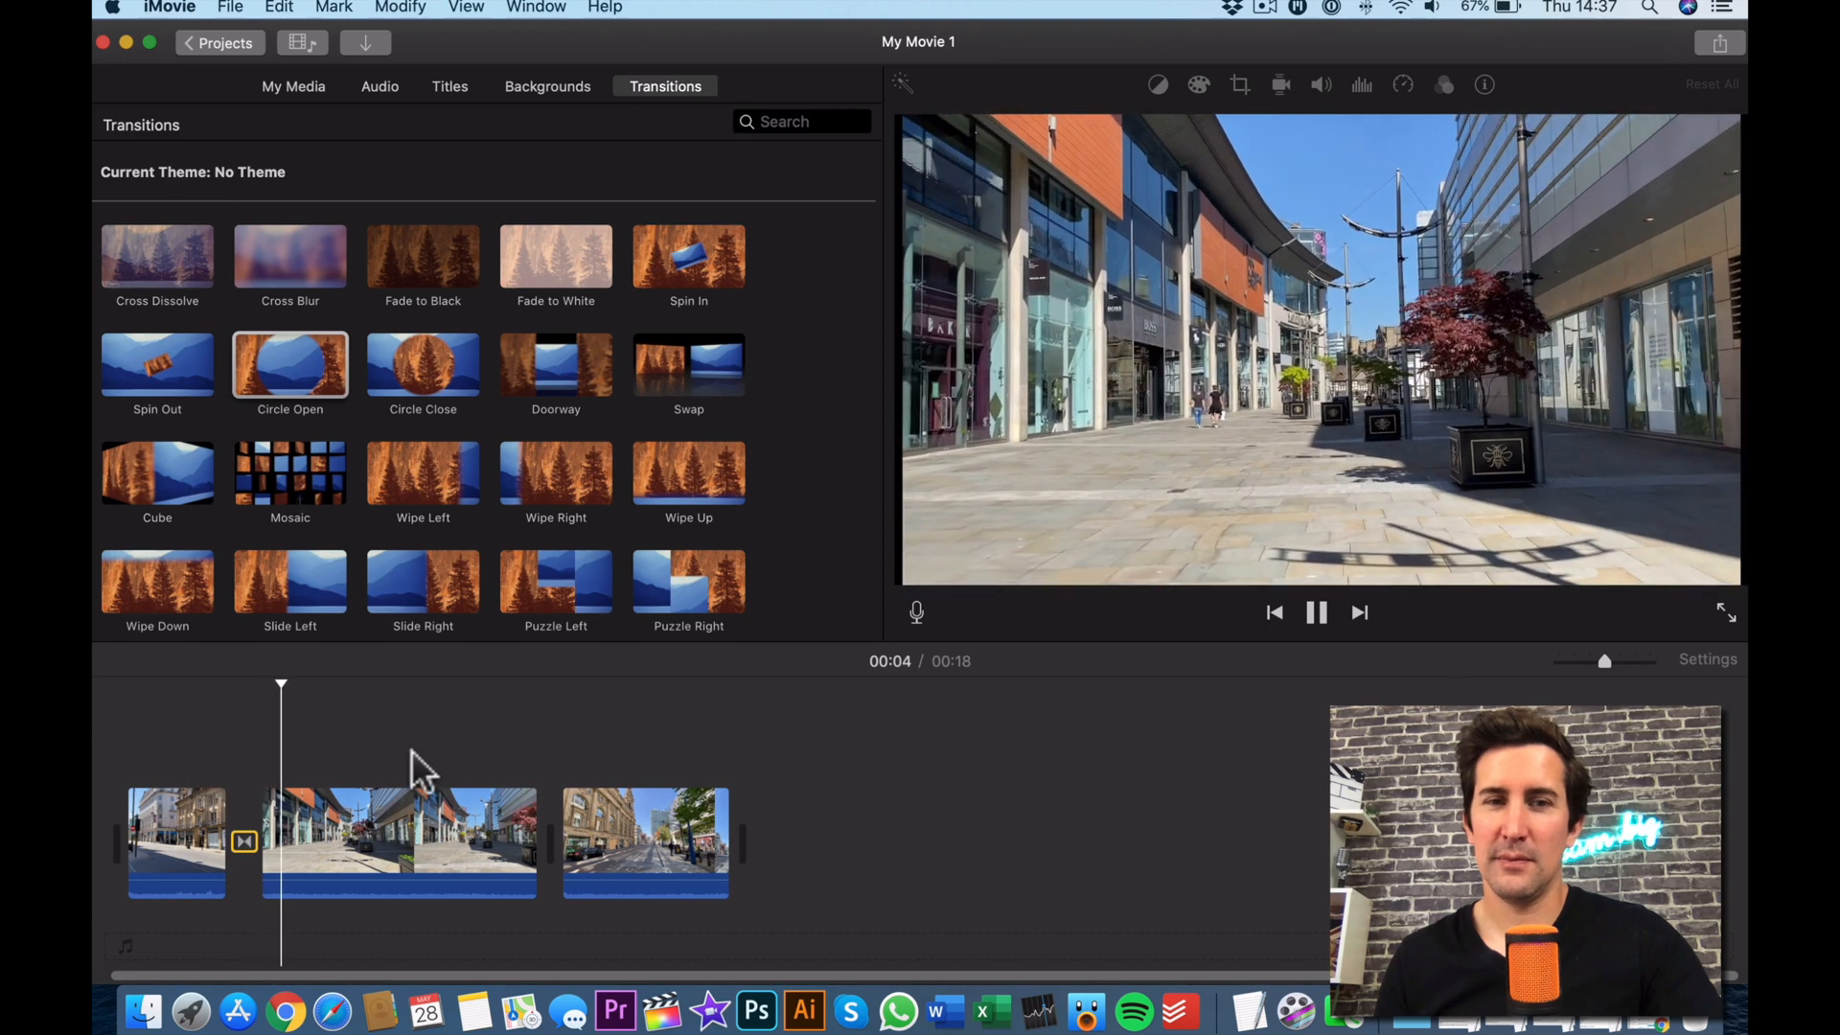
click(1315, 611)
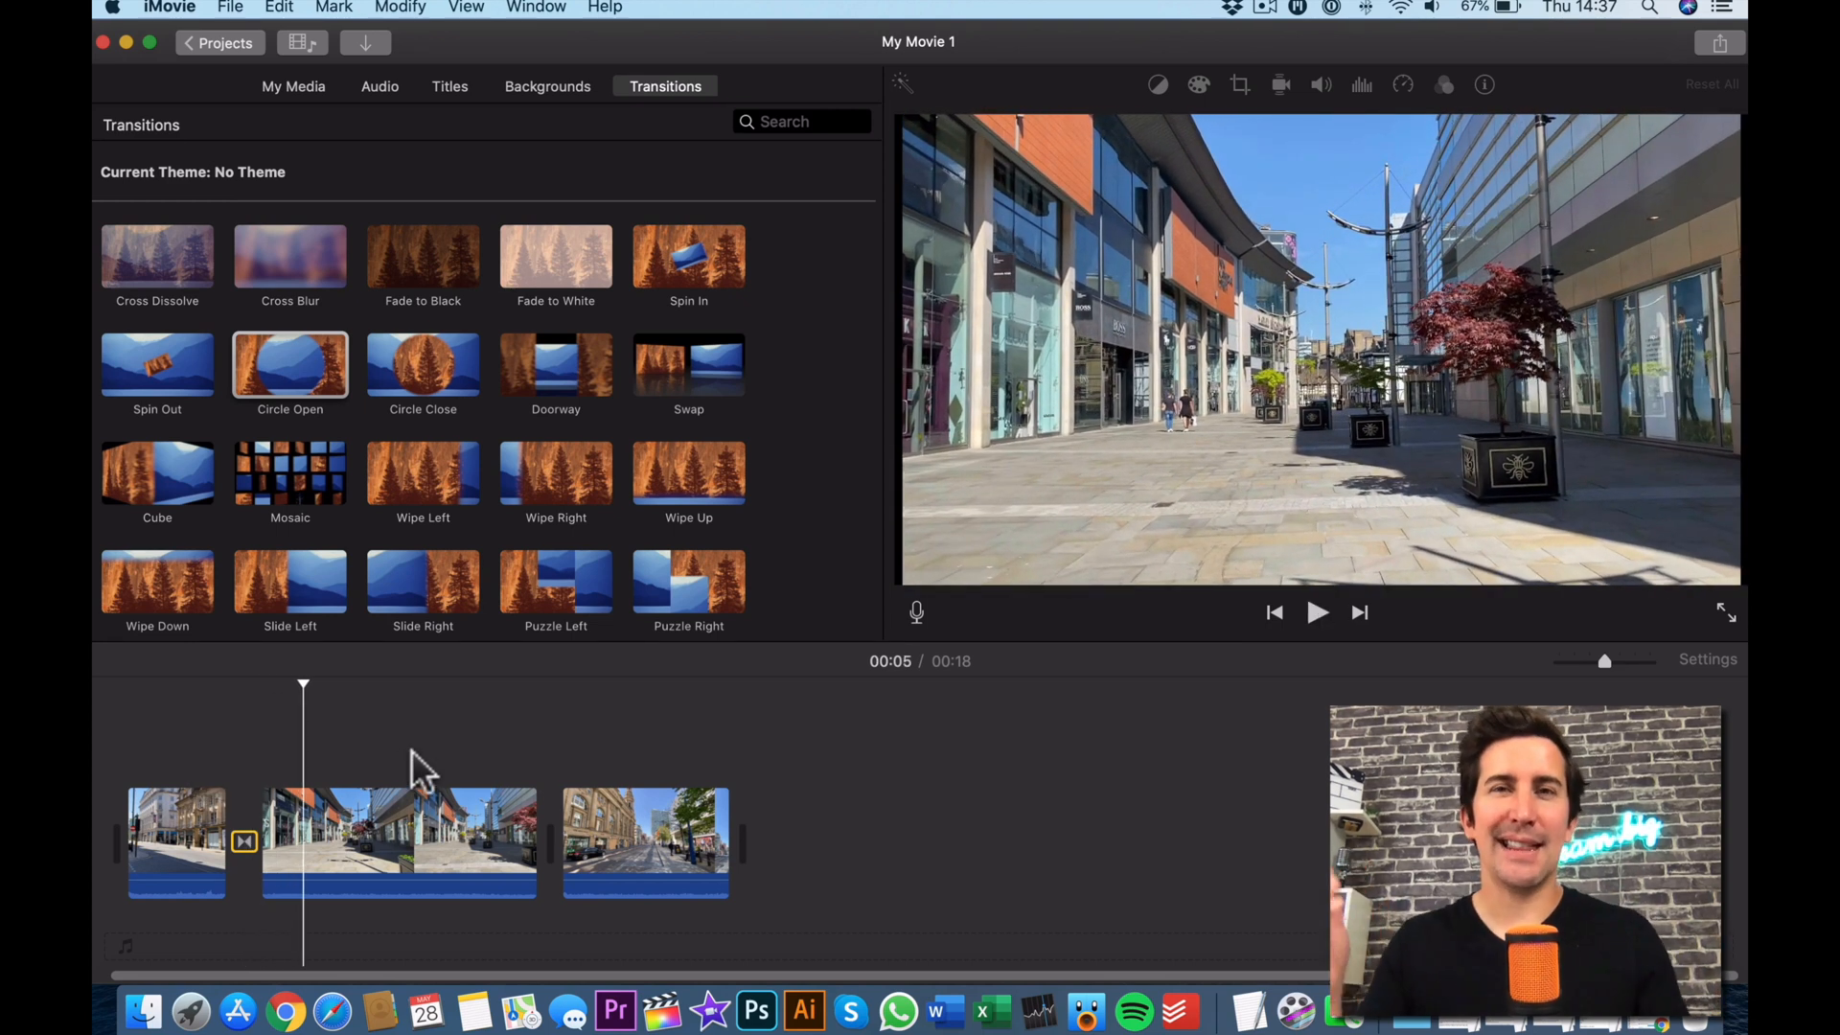